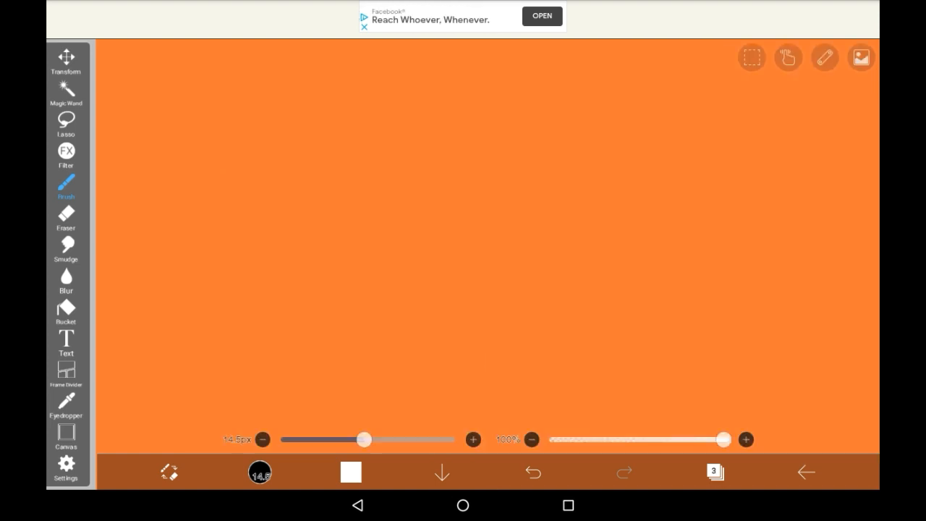
Step: Pick a soft blue-purple painting colour in the colour picker and close it
left_click(350, 471)
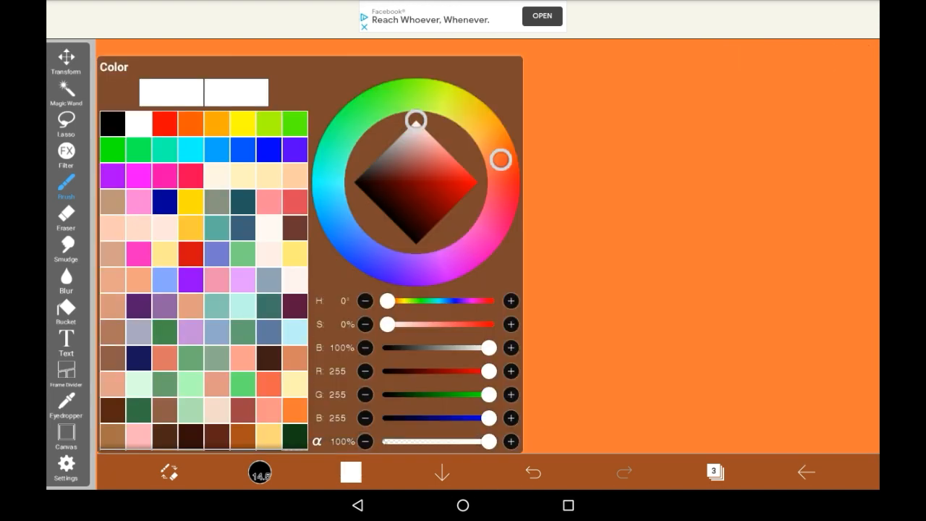
left_click(351, 471)
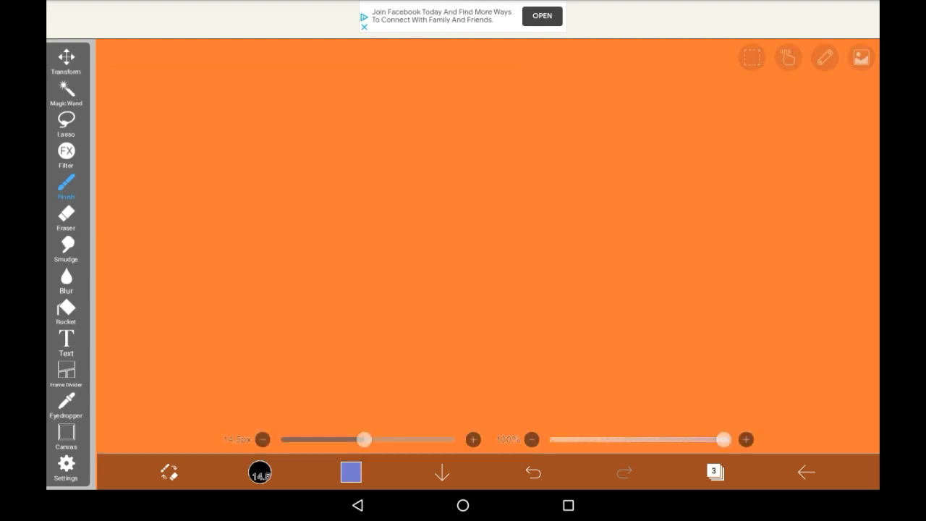
left_click(715, 471)
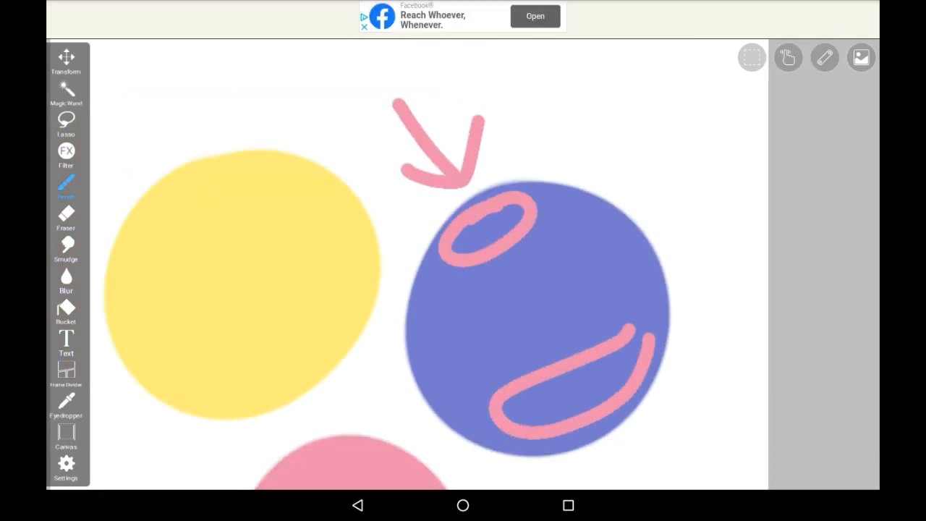
Step: Sketch and undo trial pink guide marks for side and overhead lighting on the circles
left_click(532, 472)
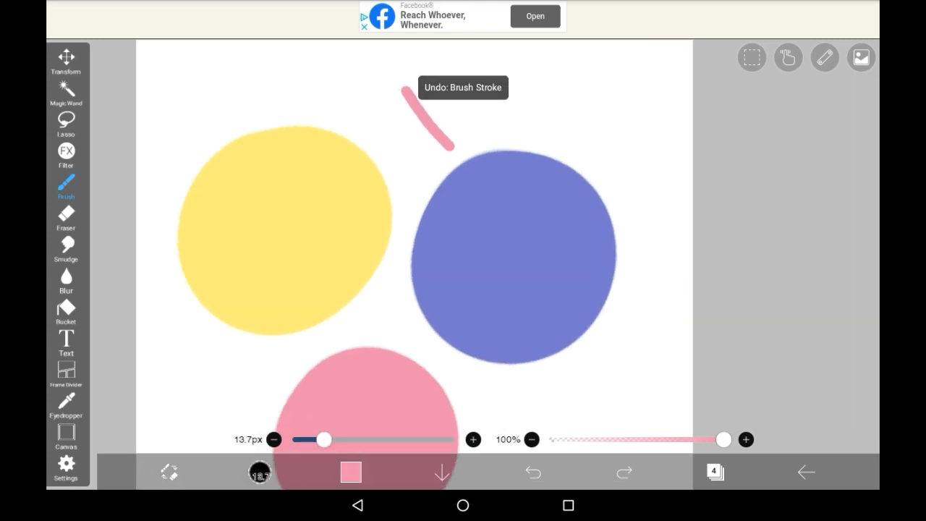
left_click(532, 472)
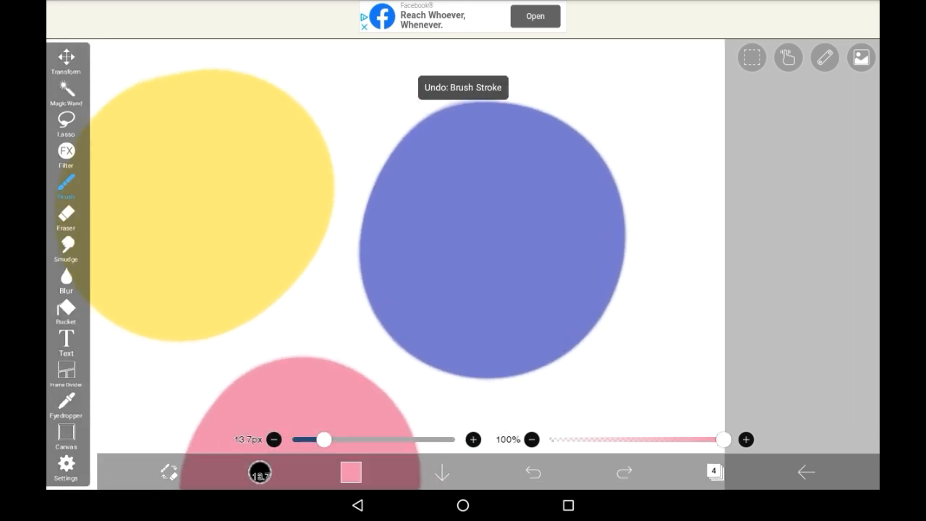
left_click_drag(477, 217, 507, 289)
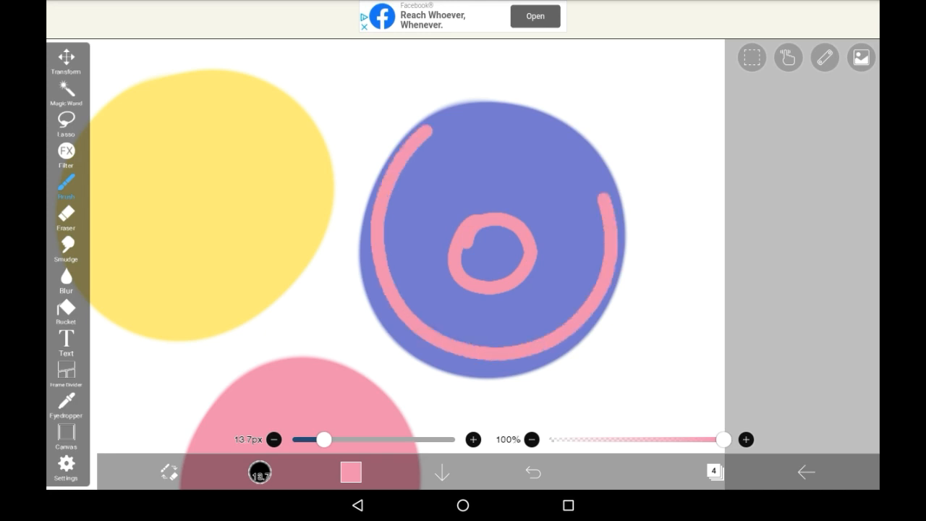
left_click(532, 472)
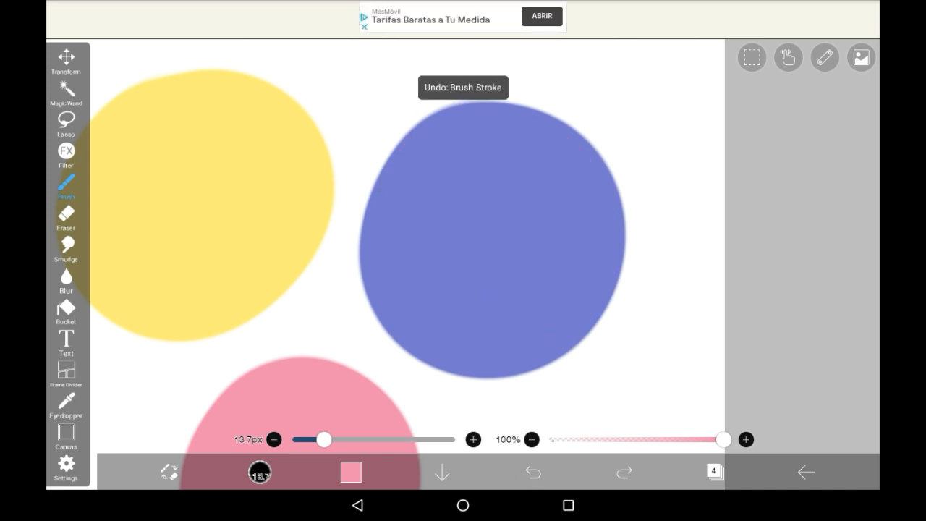
left_click_drag(706, 133, 640, 210)
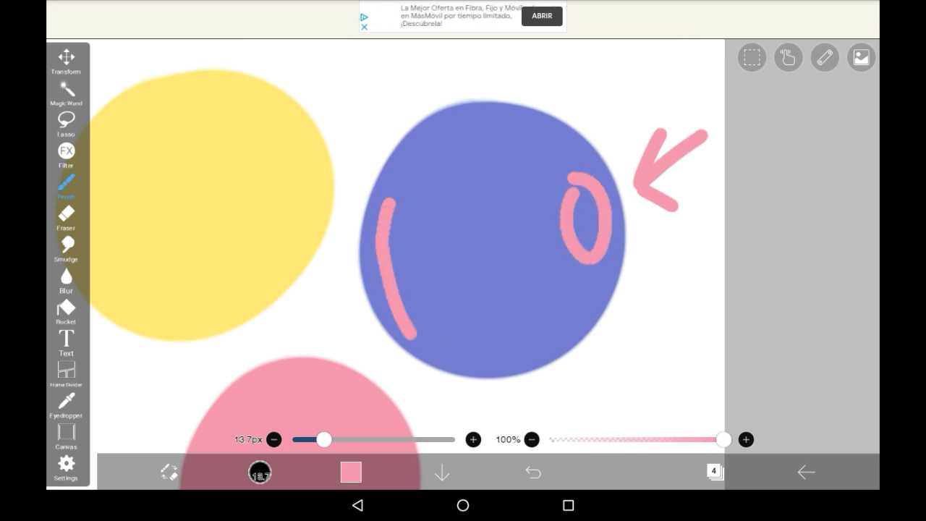
left_click(532, 471)
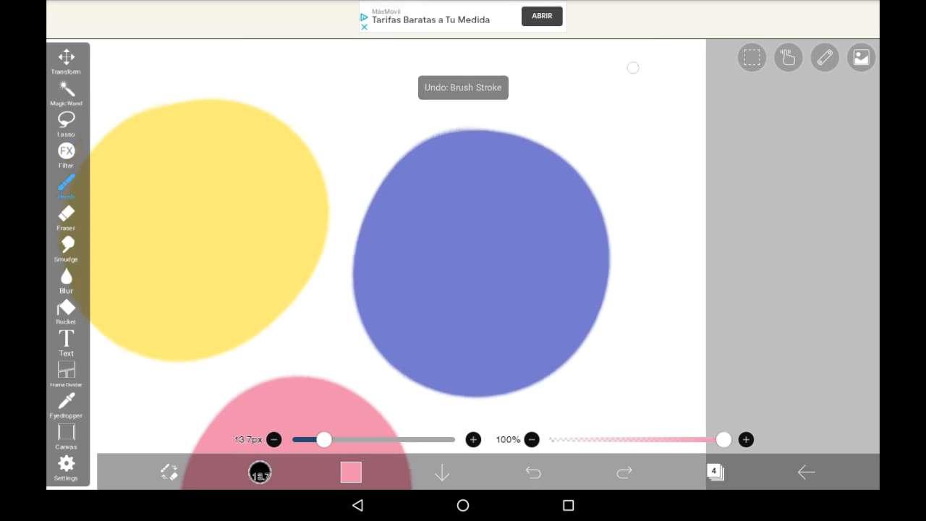
left_click_drag(640, 69, 576, 156)
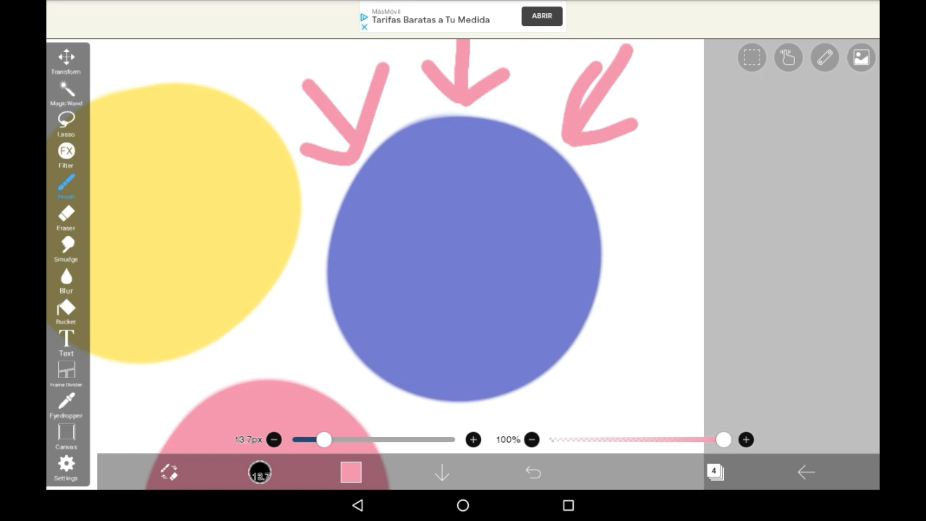
left_click(532, 472)
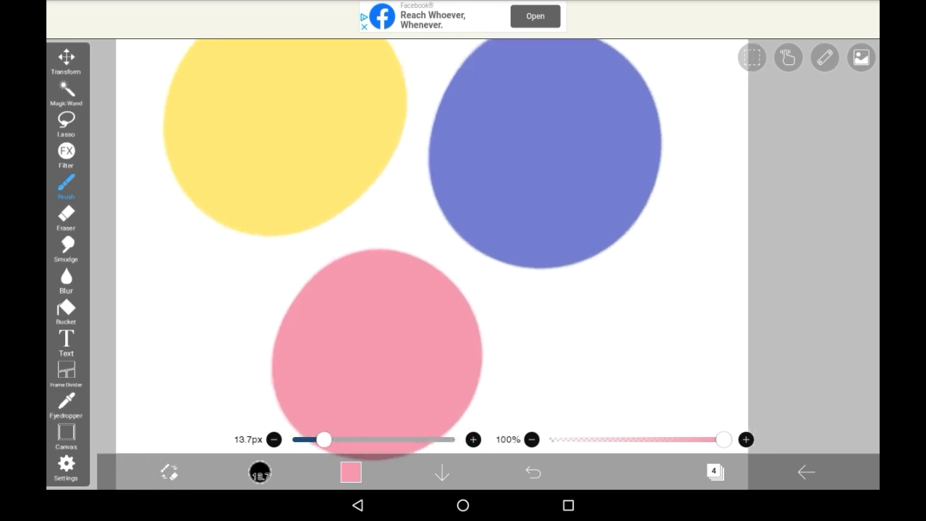
Step: Draw a pink arrow pointing up at the blue circle and bring up the layers list
left_click_drag(615, 348, 607, 290)
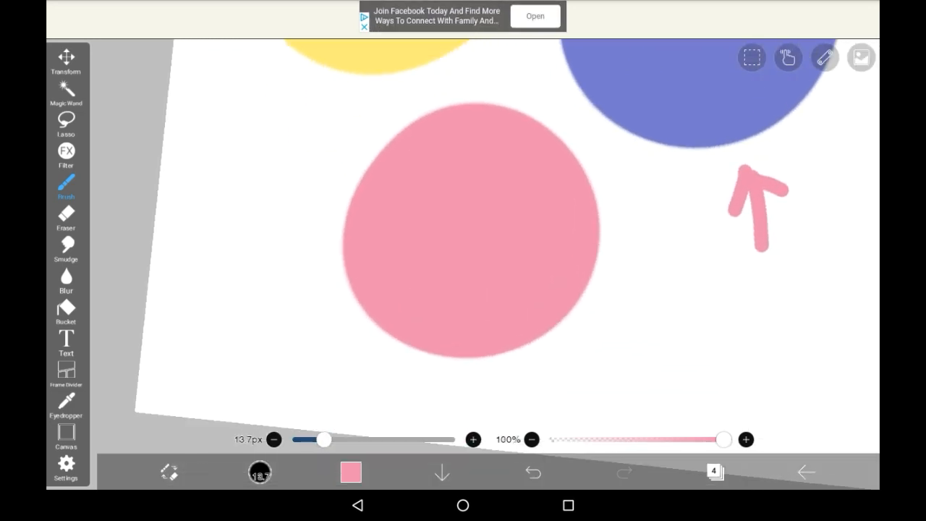
left_click(351, 472)
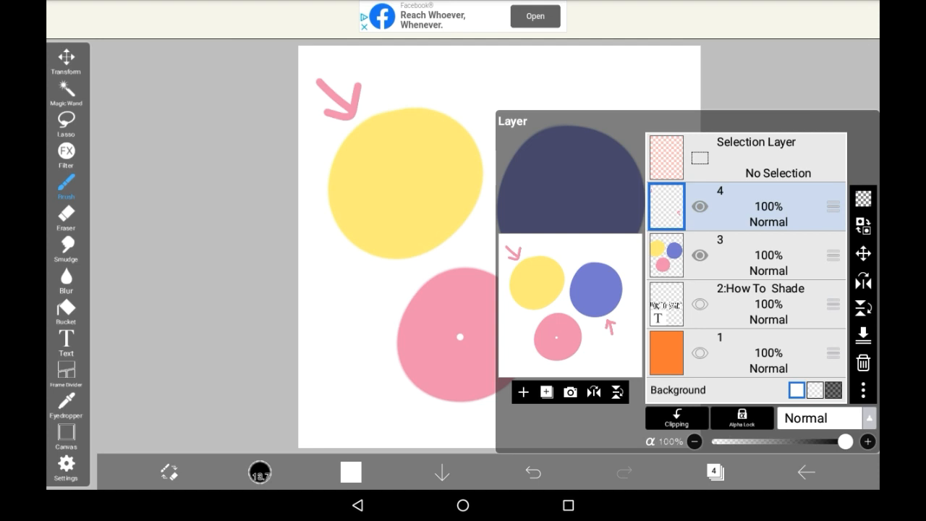
Step: Check the layer holding the three circles, then close the layers list
left_click(745, 255)
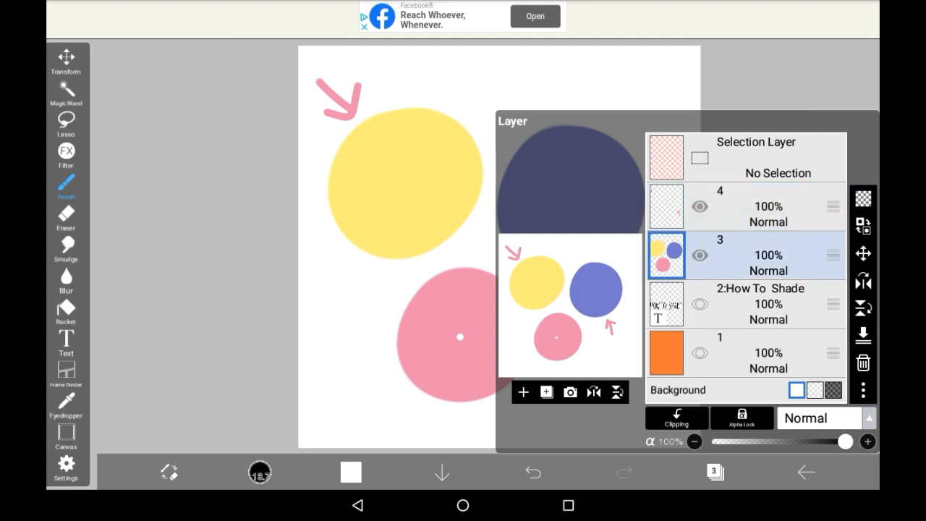
left_click(524, 392)
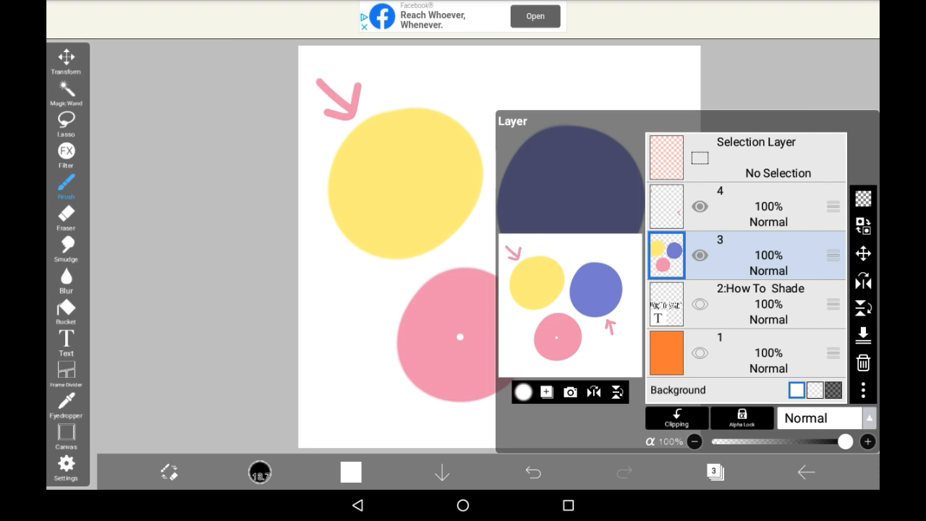
left_click(523, 391)
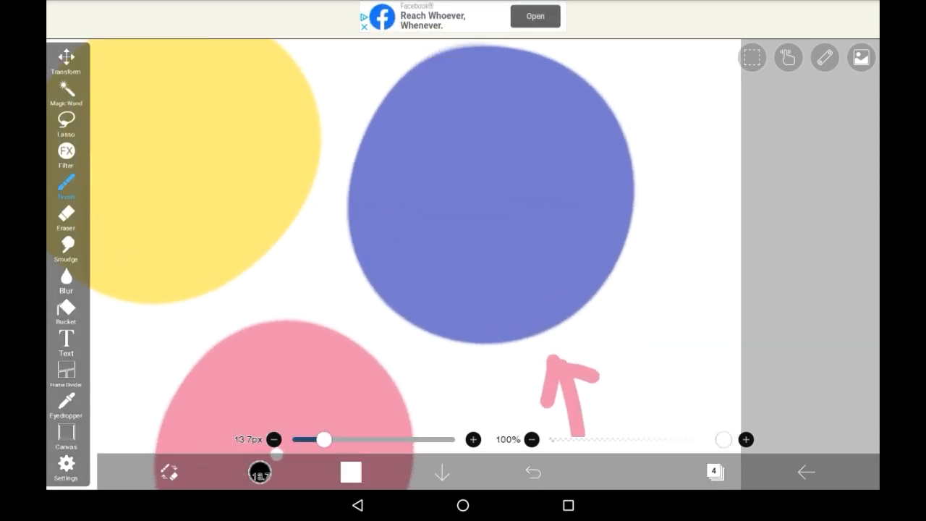
Step: Select the blue circle's area with the Magic Wand after checking its settings
left_click(66, 93)
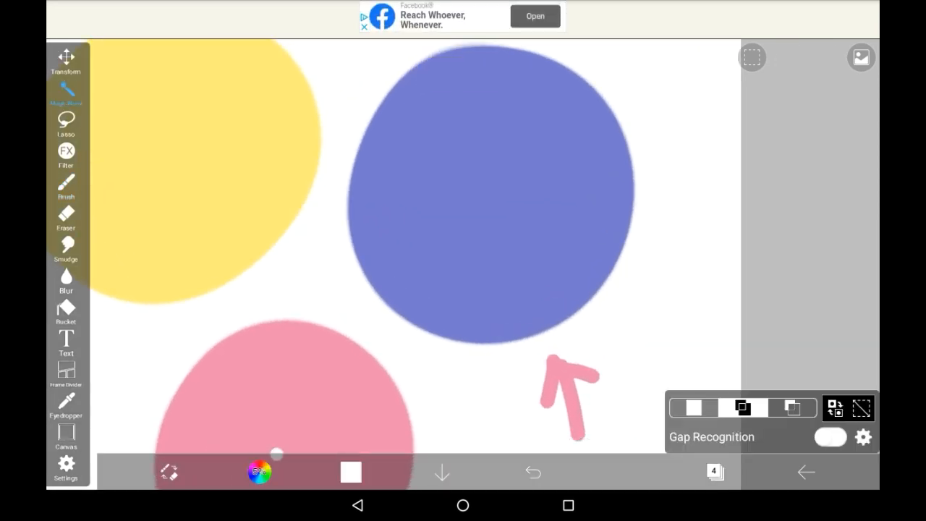
left_click(66, 92)
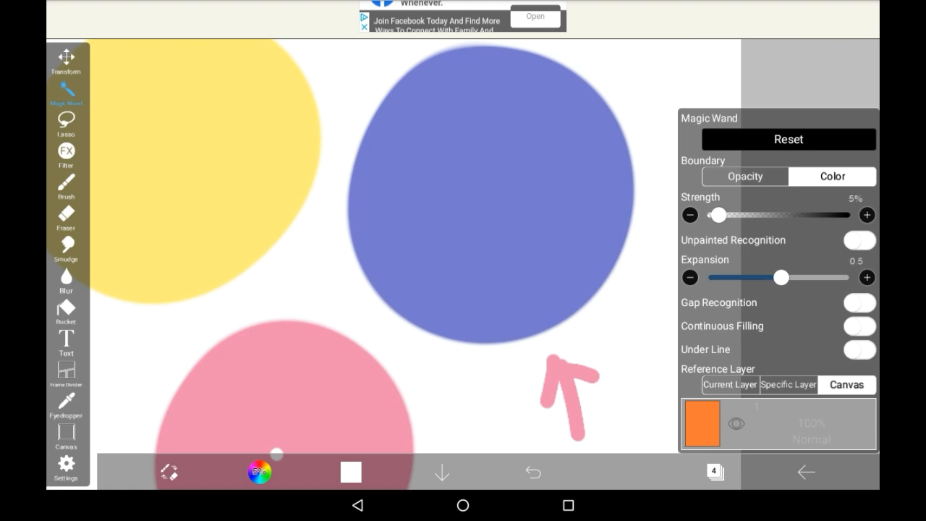
left_click(866, 278)
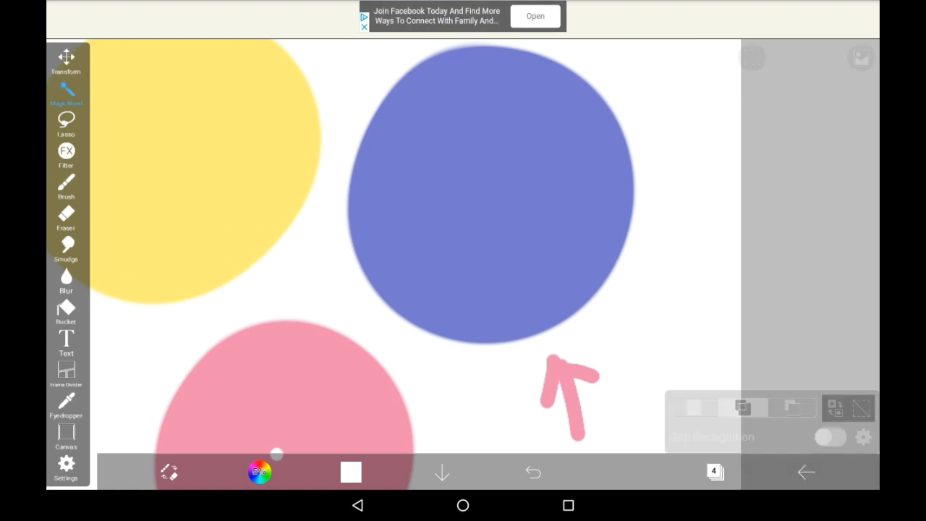
left_click(492, 191)
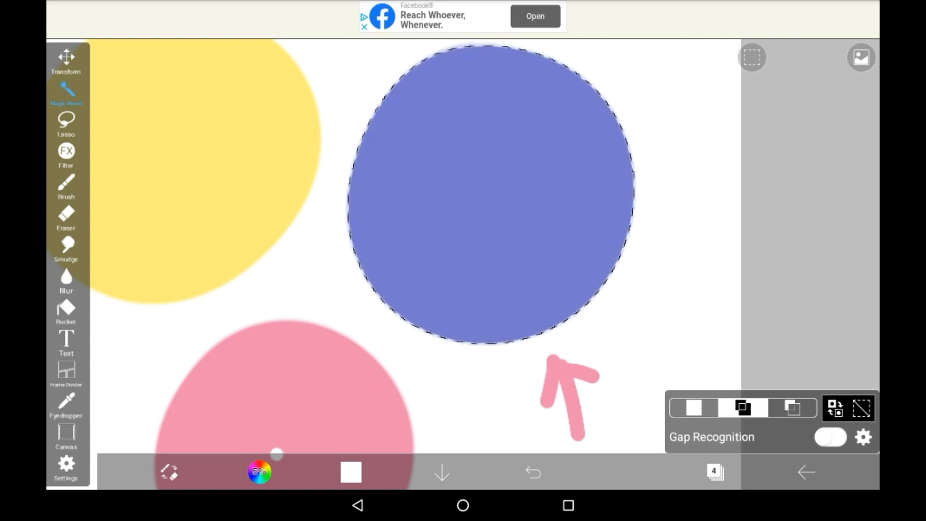
Step: Return to the Brush, undo a white test stroke and bring up the layers list
left_click(67, 186)
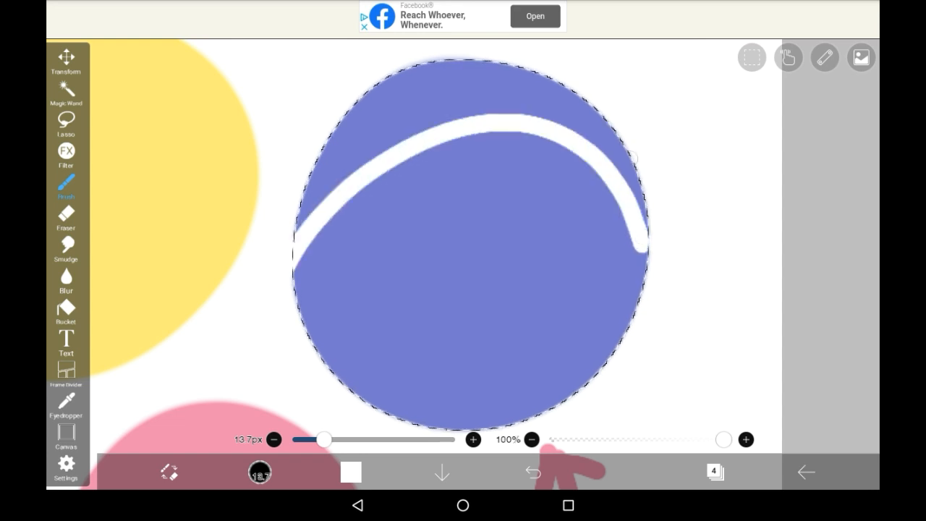
left_click(533, 471)
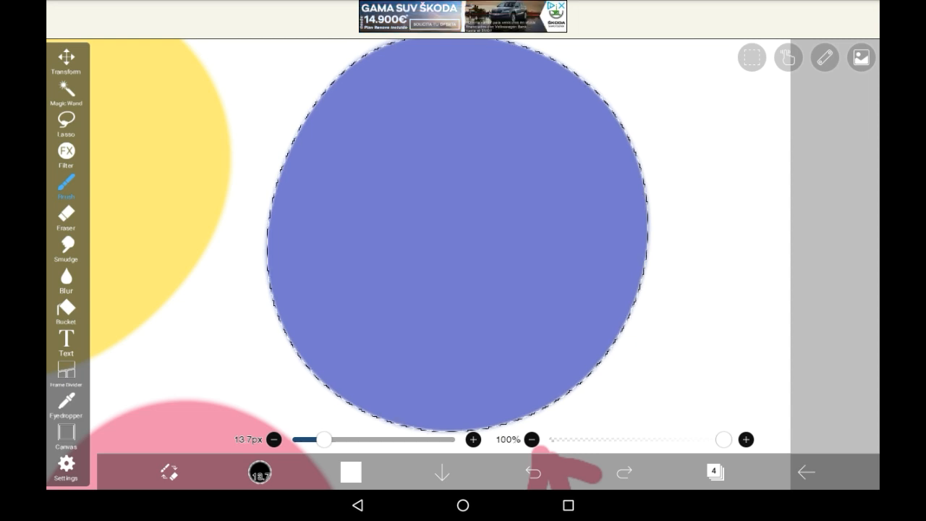
left_click(860, 57)
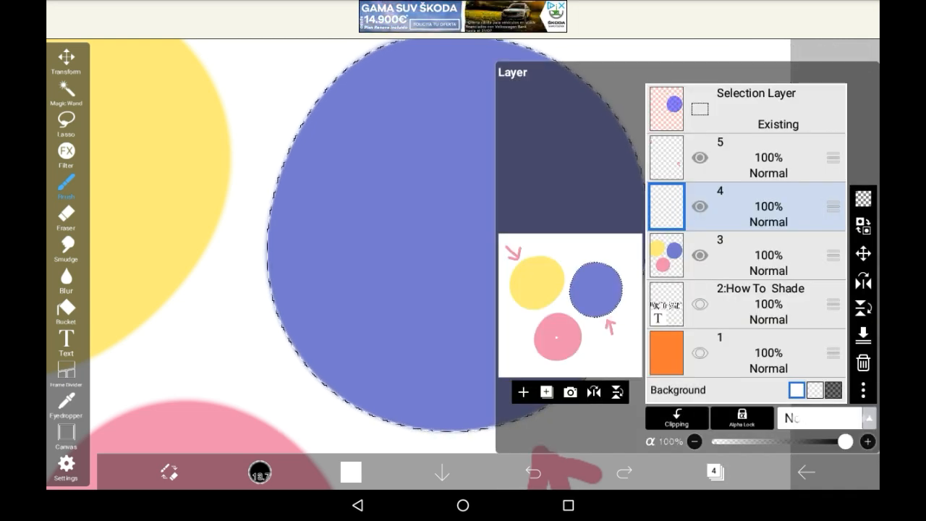
Step: Set layer 4's blending mode to Multiply for the dark tones
left_click(825, 417)
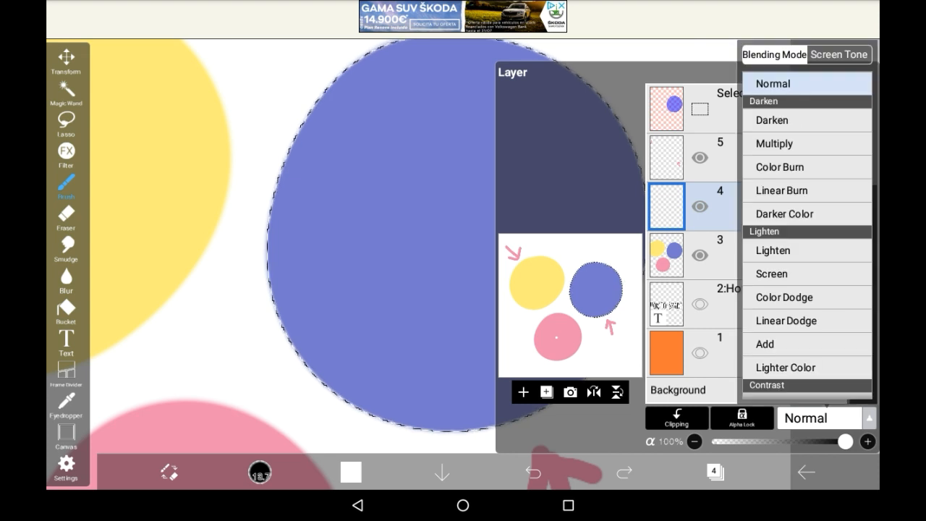
left_click(774, 143)
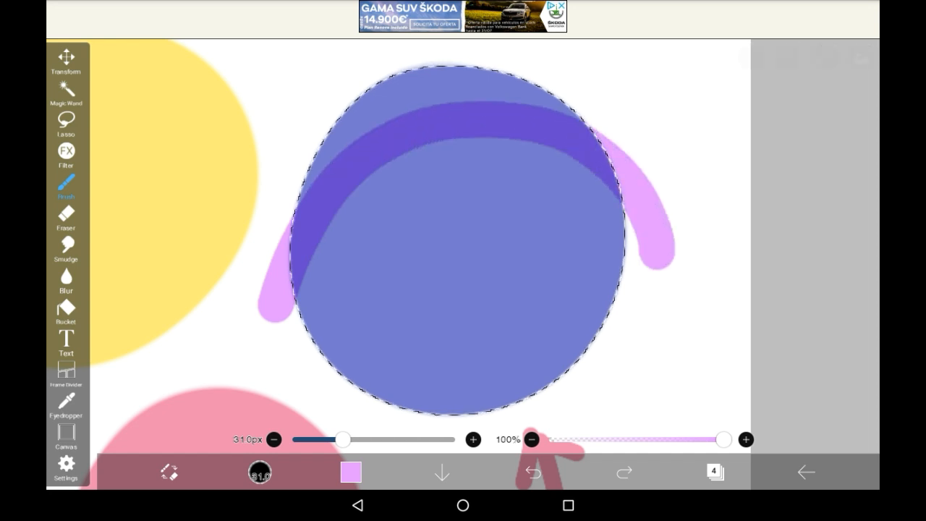
Step: Undo misplaced purple shadow strokes and trim the shadow's edge into a curve with the Eraser
left_click(533, 471)
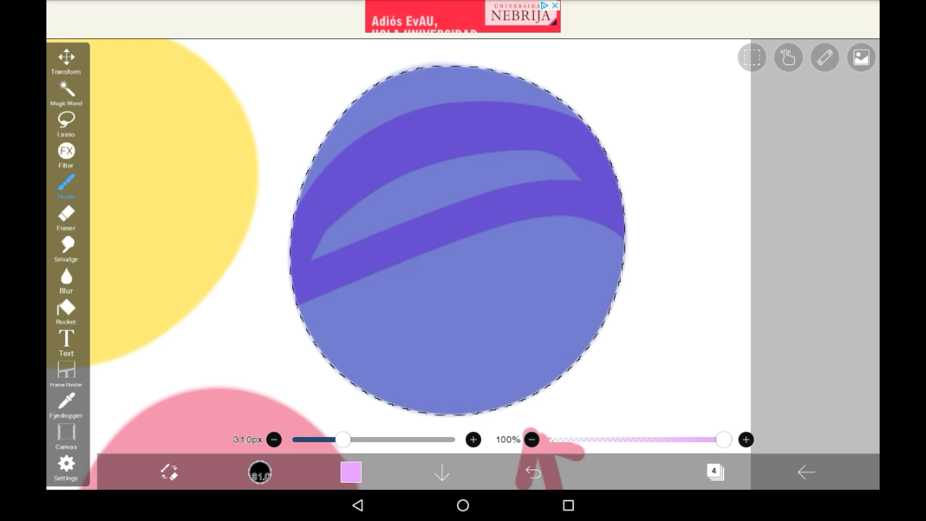
left_click(532, 471)
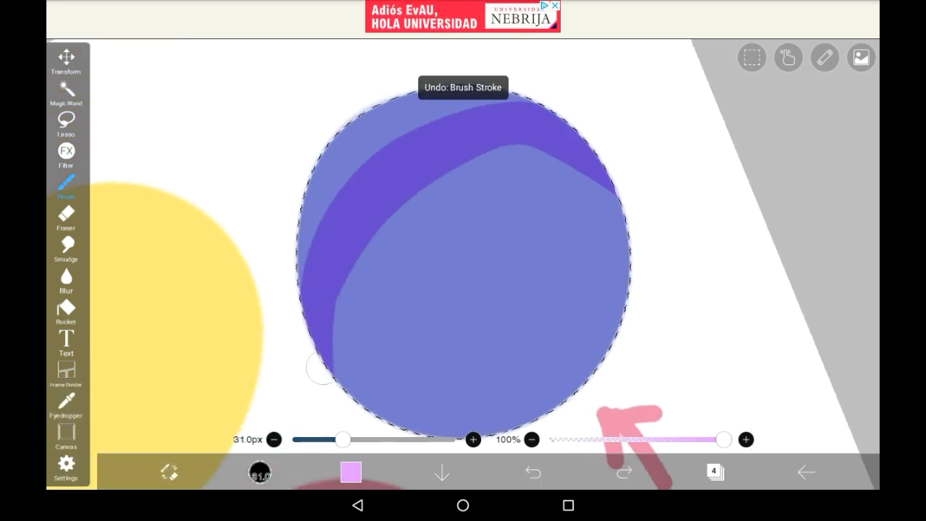
left_click(533, 472)
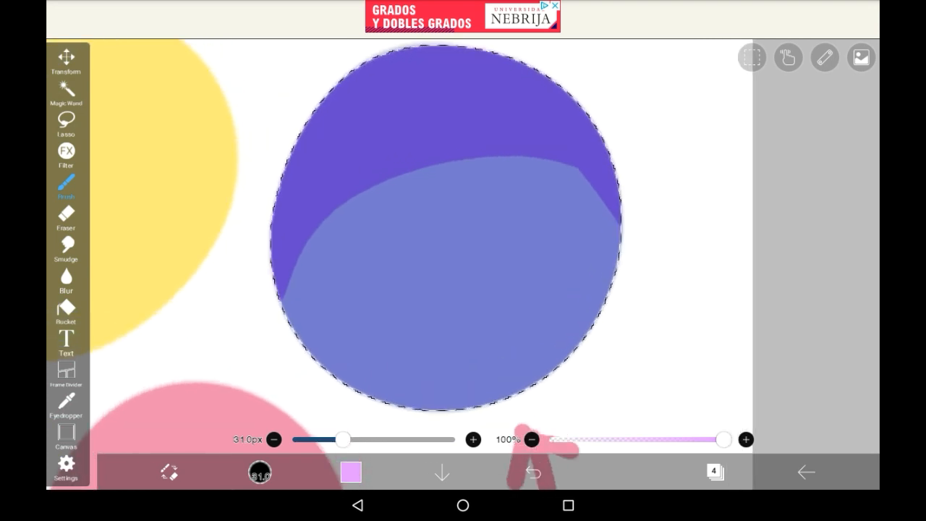
left_click(67, 217)
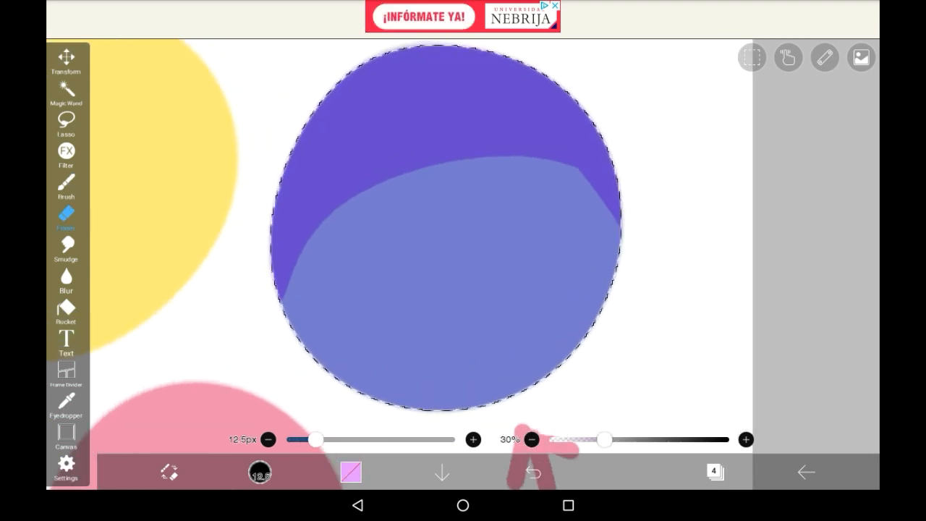
left_click_drag(315, 440, 330, 440)
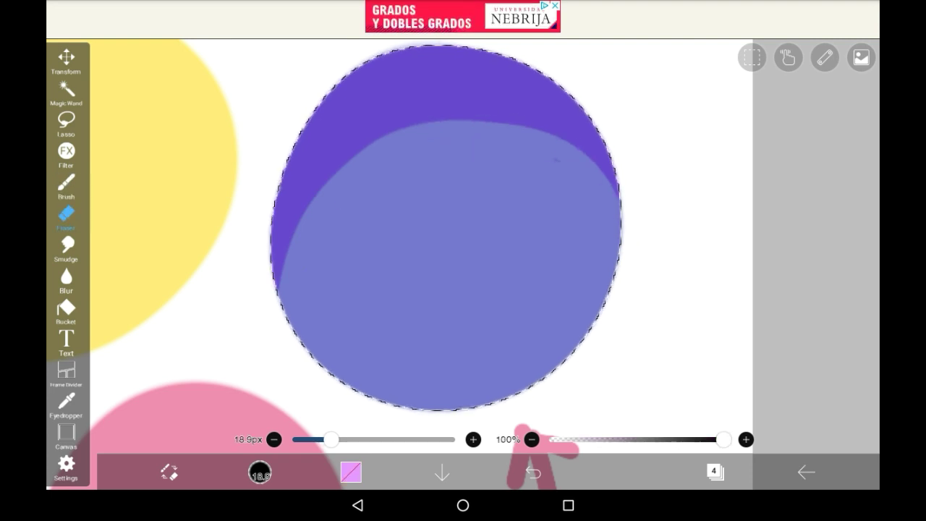
Step: Soften the purple shadow's edge with the Blur tool
left_click(67, 185)
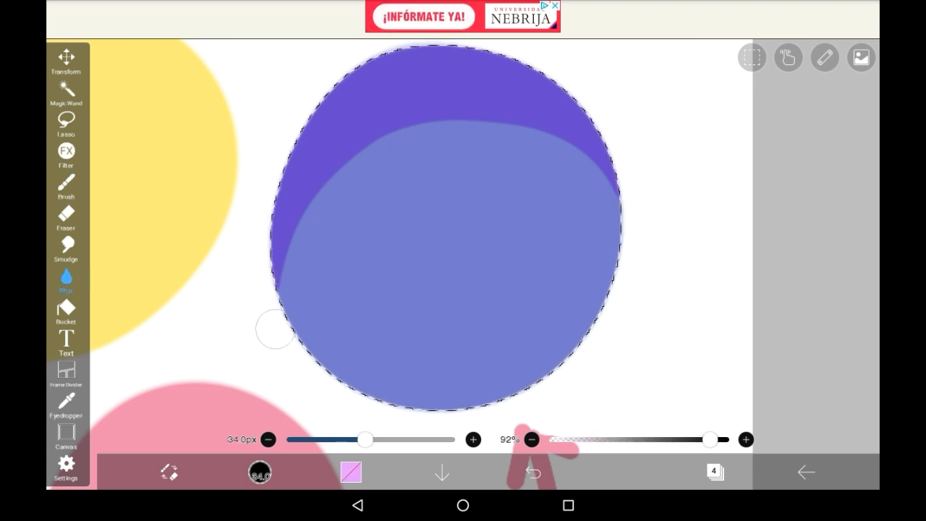
left_click_drag(365, 440, 413, 440)
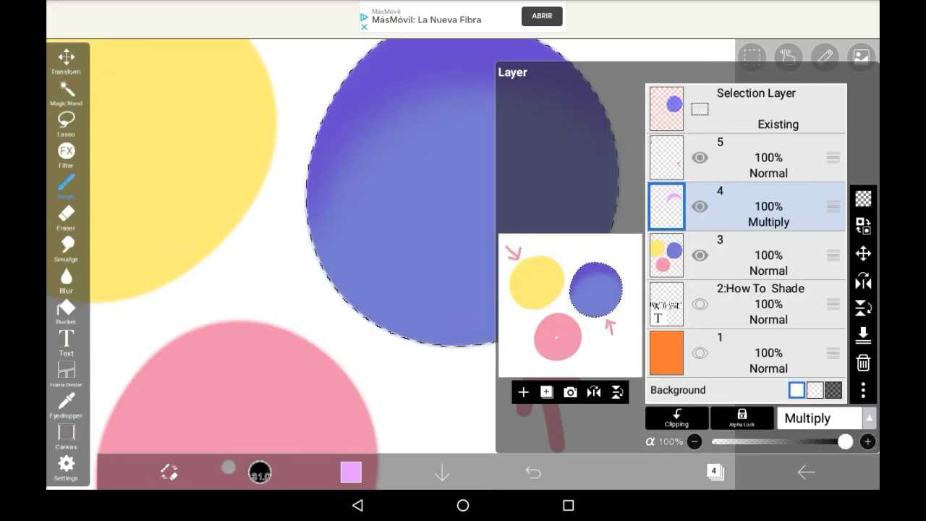
Step: Add a new layer above the shadow layer and set it to Add blending
left_click(524, 392)
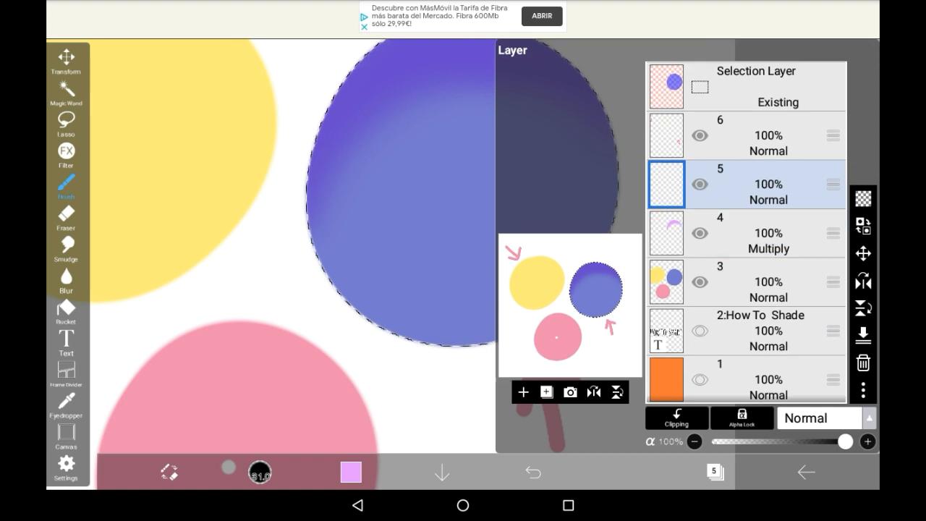
left_click(817, 417)
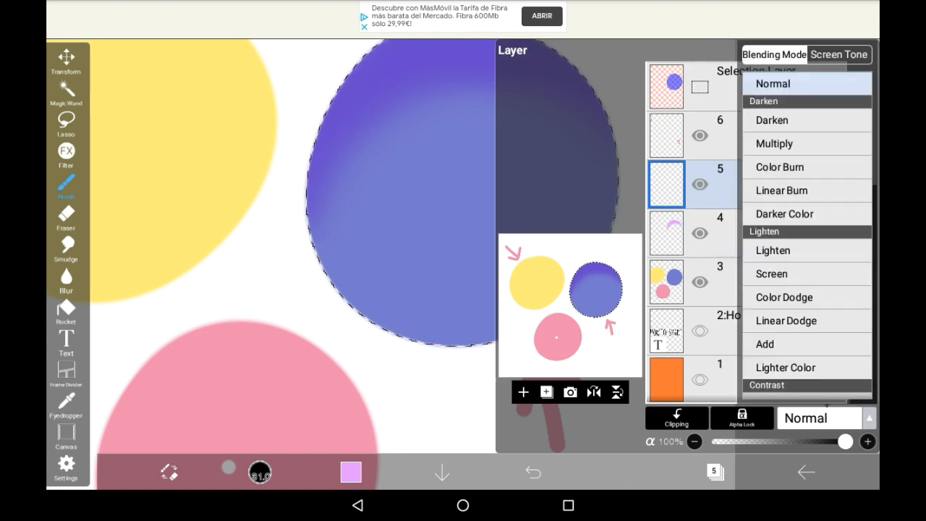
left_click(764, 344)
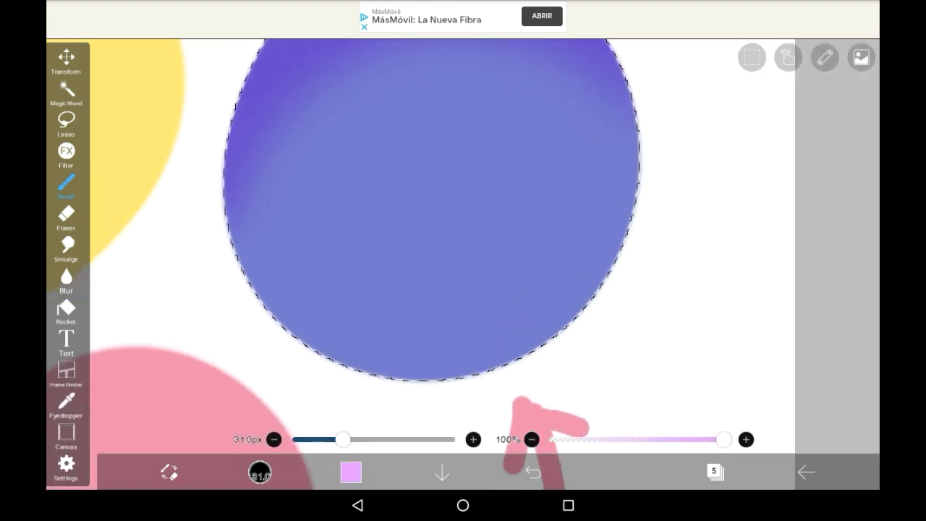
Step: Sample the blue circle's colour, undo a stray highlight stroke and blend the highlight softly
left_click(67, 406)
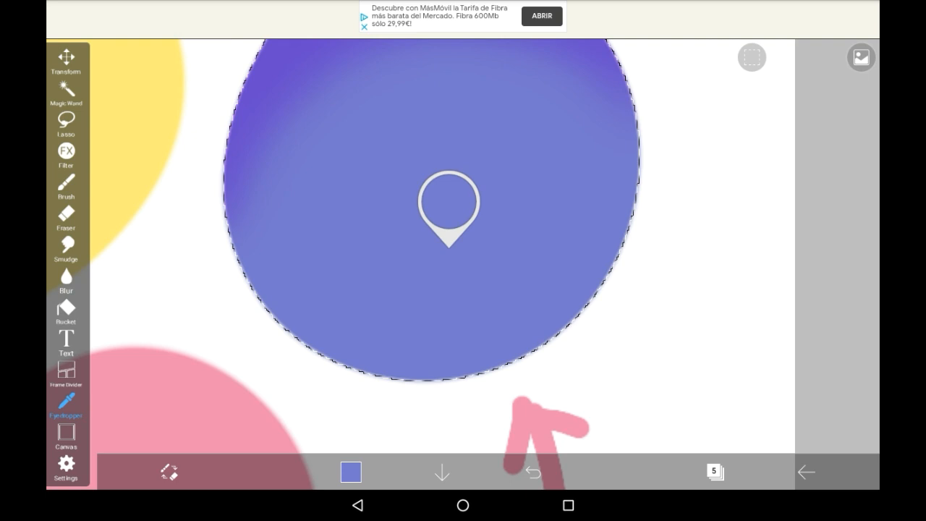
left_click(66, 187)
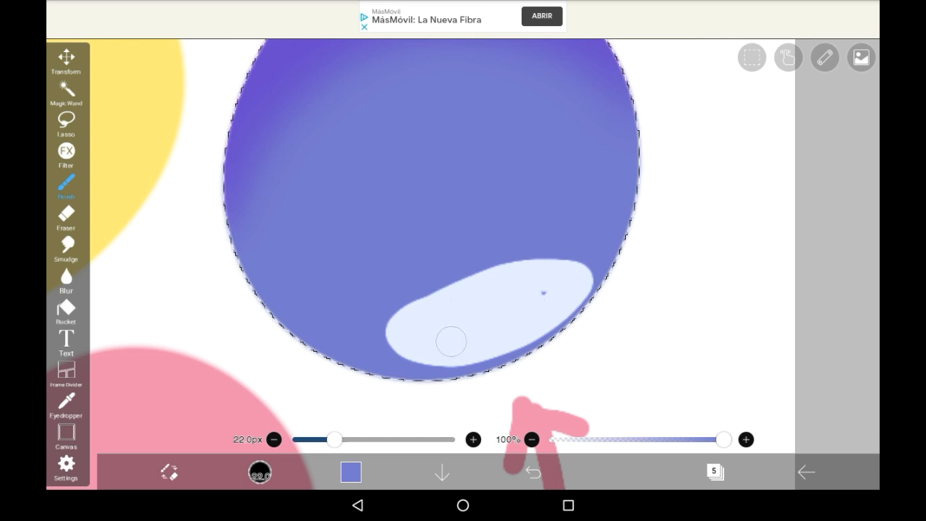
left_click(533, 472)
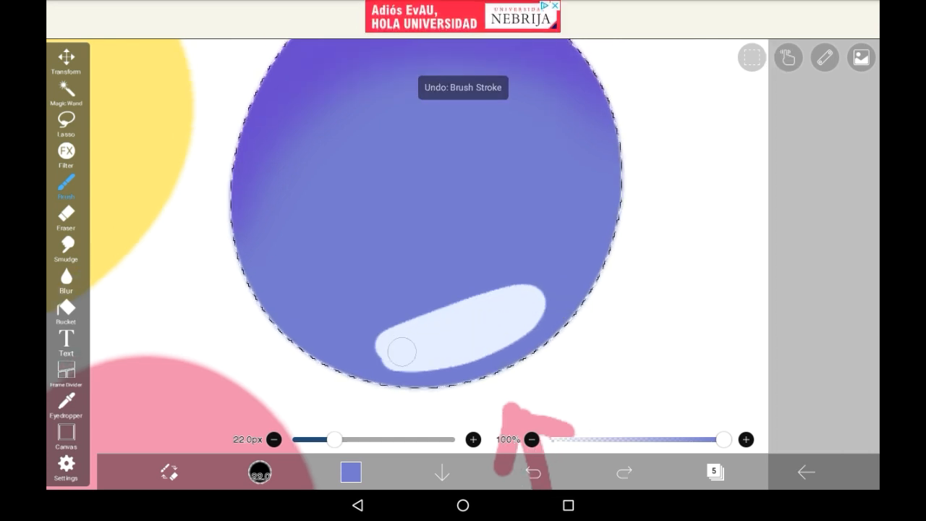
left_click(533, 471)
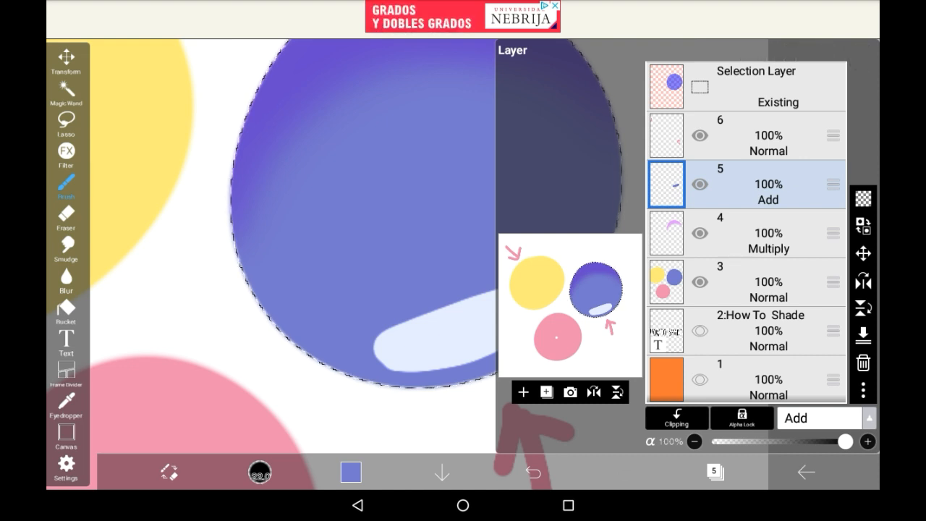
left_click_drag(845, 443, 784, 443)
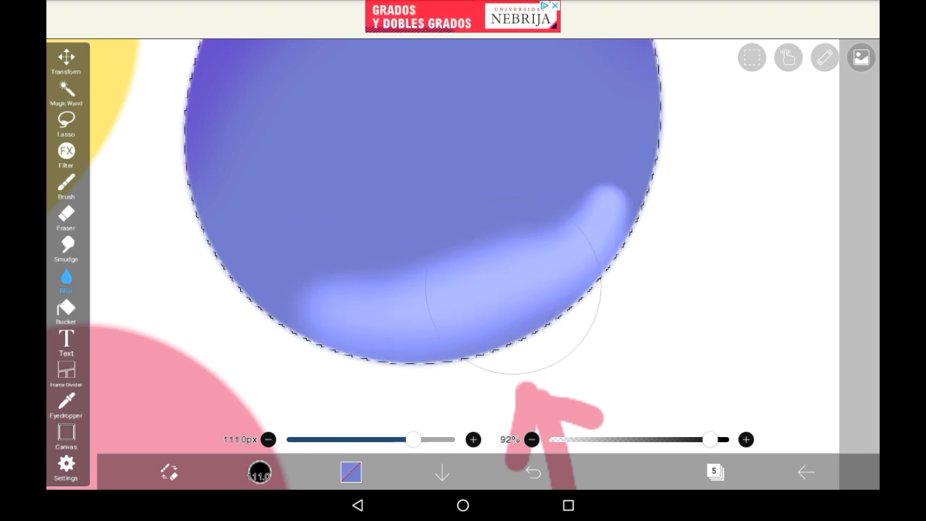
Step: Paint white along the bottom edge, undo a bad stroke and blur the highlight soft
left_click(67, 185)
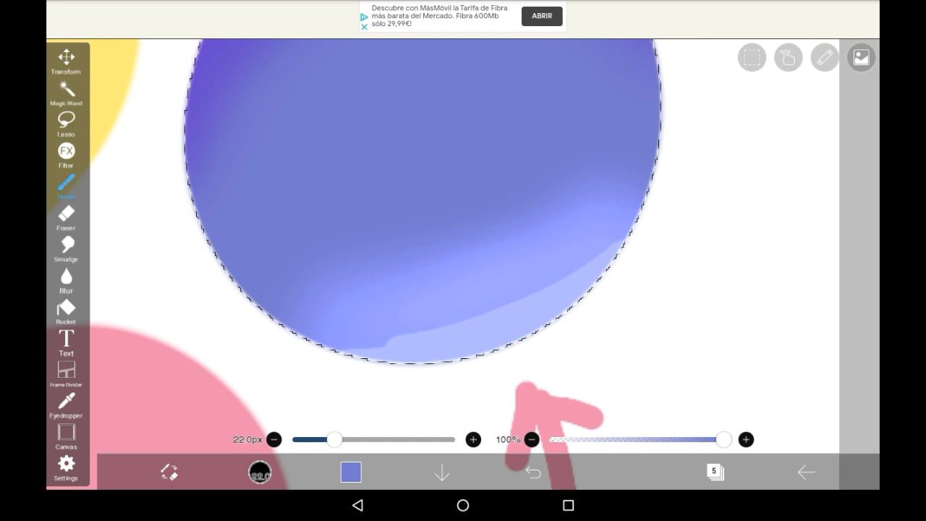
left_click(67, 275)
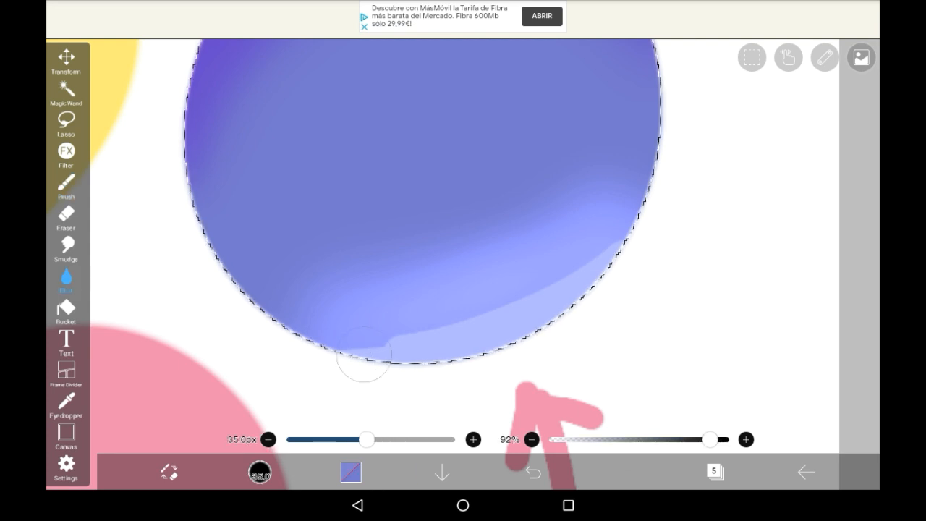
left_click(350, 472)
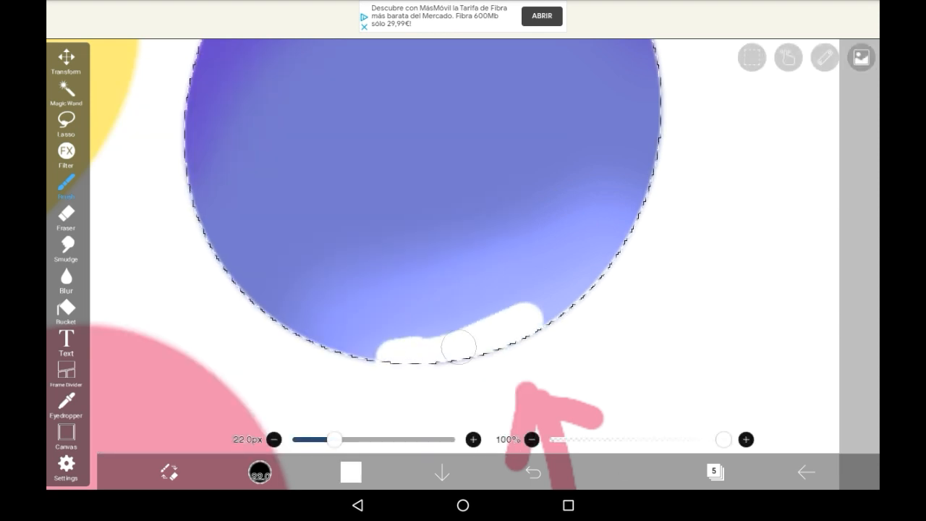
left_click(533, 471)
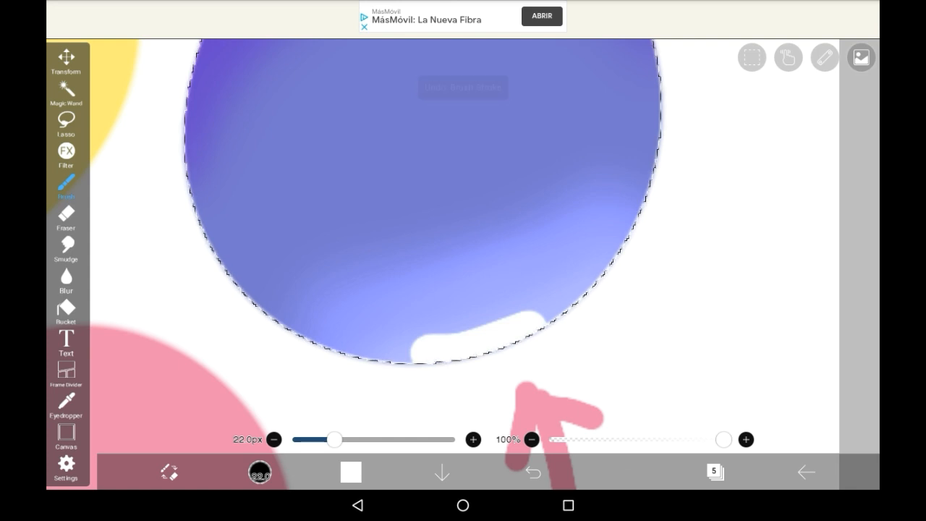
left_click(67, 280)
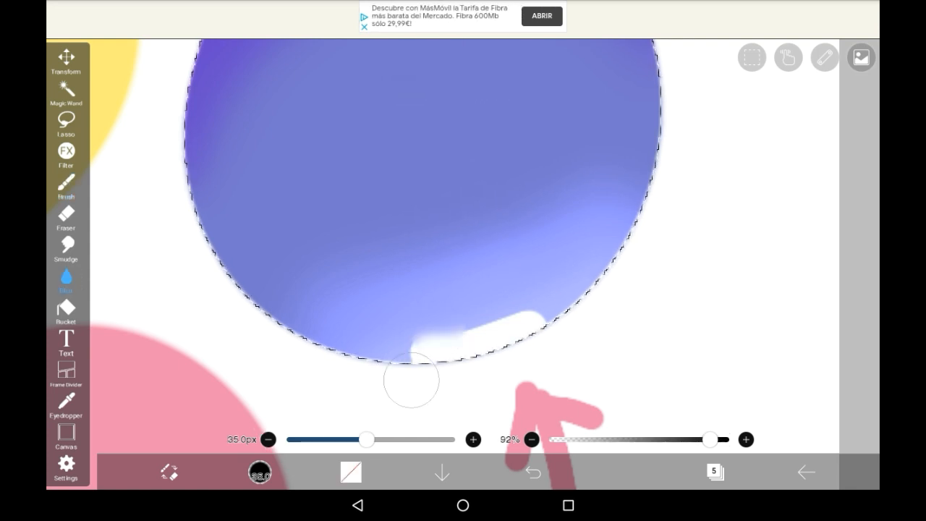
left_click_drag(411, 379, 556, 302)
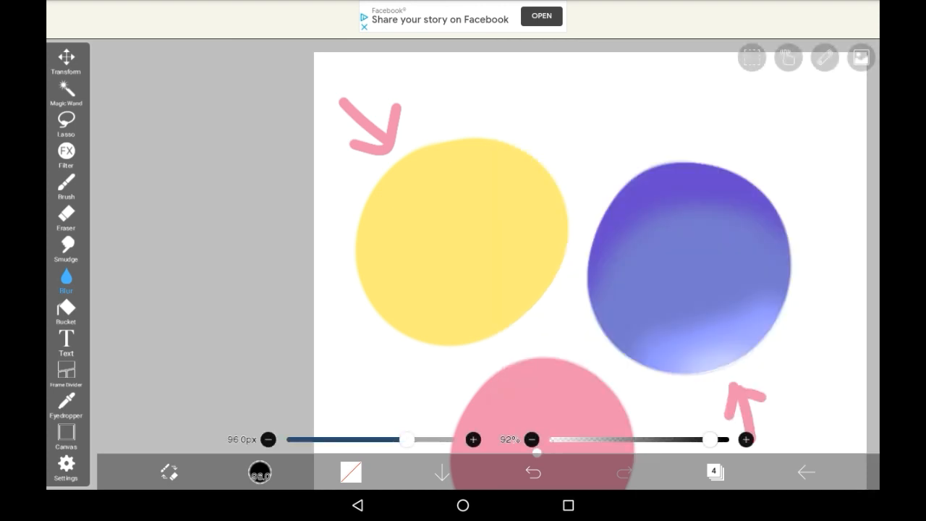
Step: Switch to the Magic Wand to select the yellow circle next
left_click(66, 90)
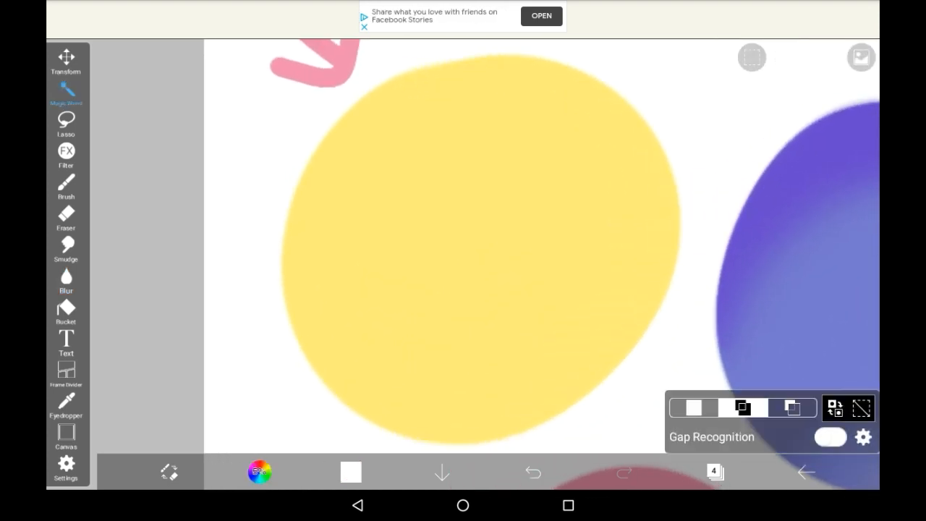
Step: Select the yellow circle's area and paint an orange shadow band, undoing the first attempt
left_click(67, 188)
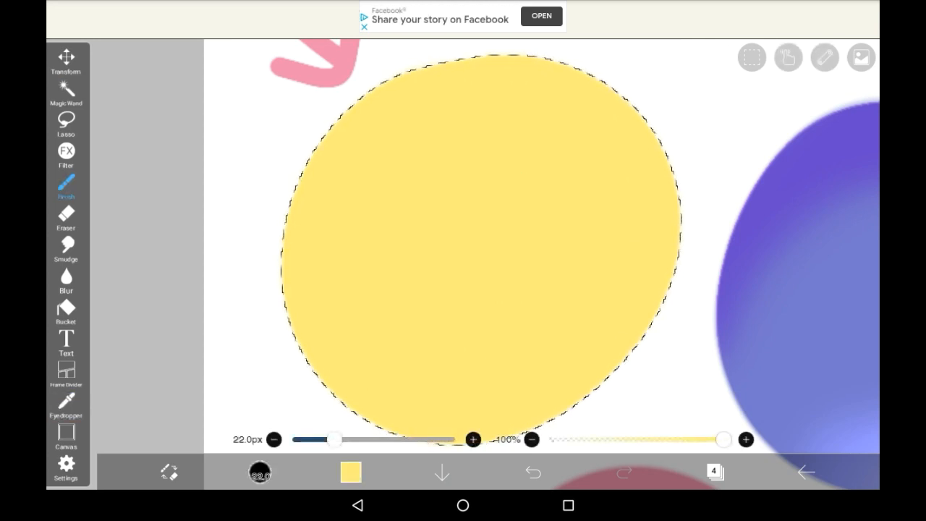
left_click(350, 472)
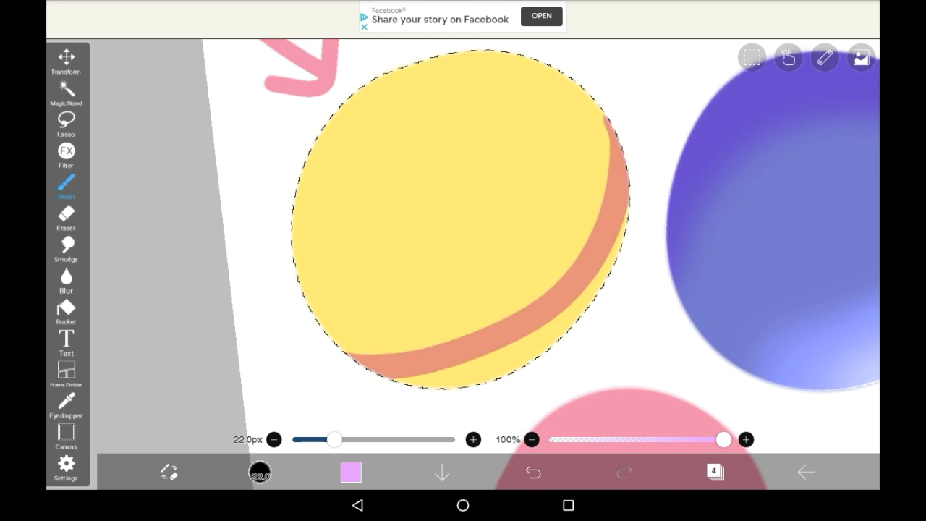
left_click(533, 472)
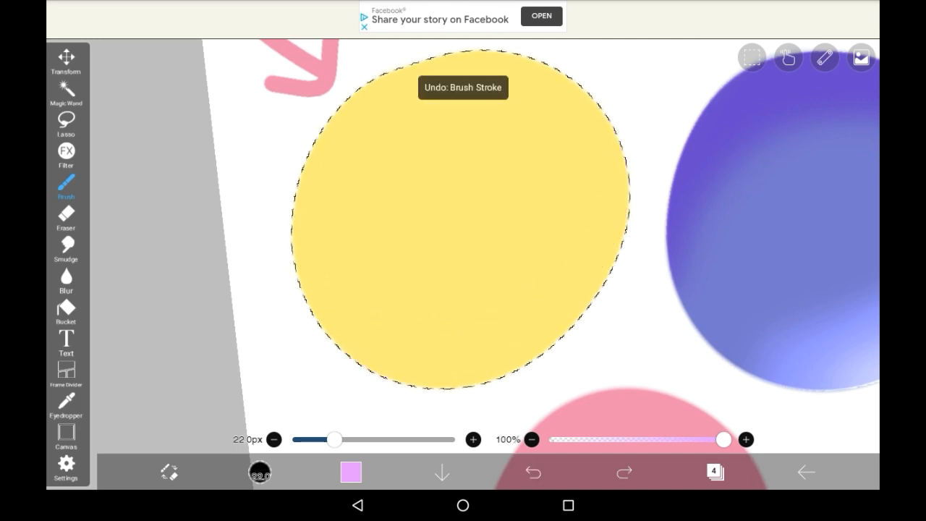
left_click(350, 472)
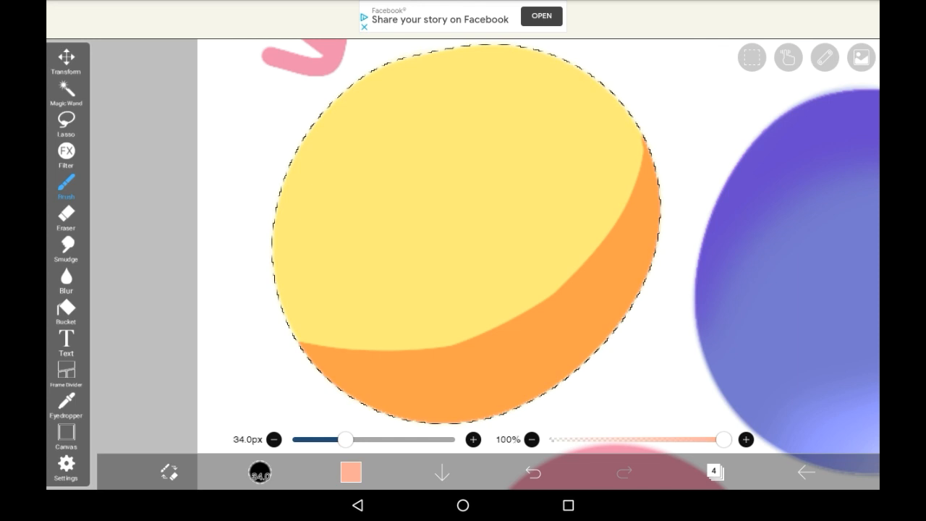
Step: Continue shading the yellow circle's lower part in orange, undoing unwanted strokes
left_click(351, 472)
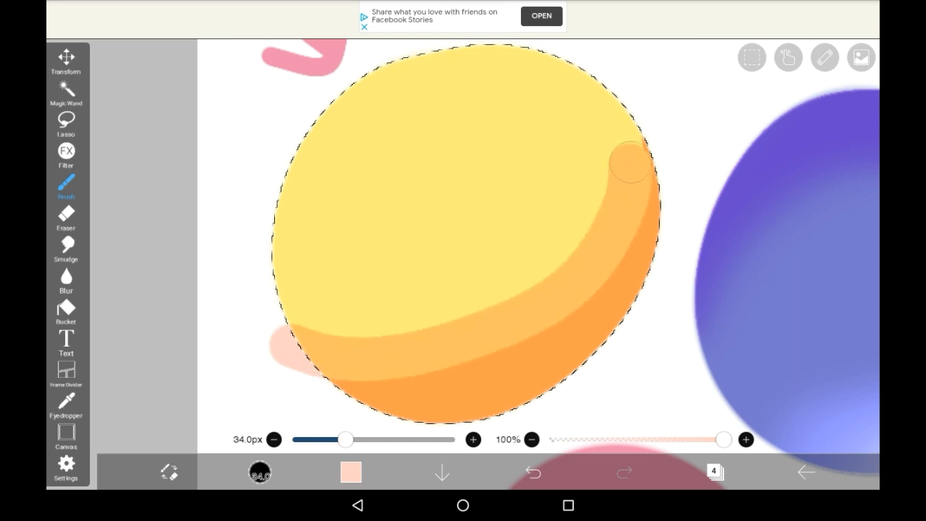
left_click(532, 472)
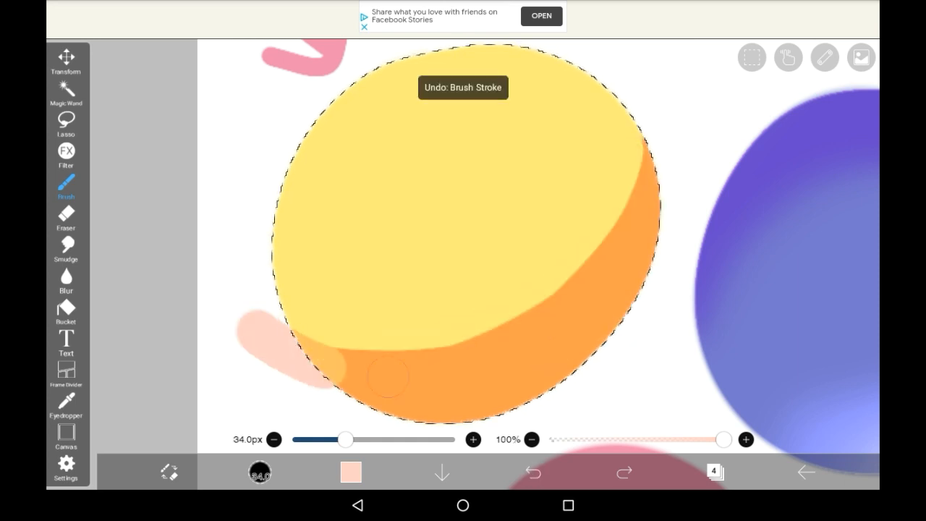
left_click(533, 472)
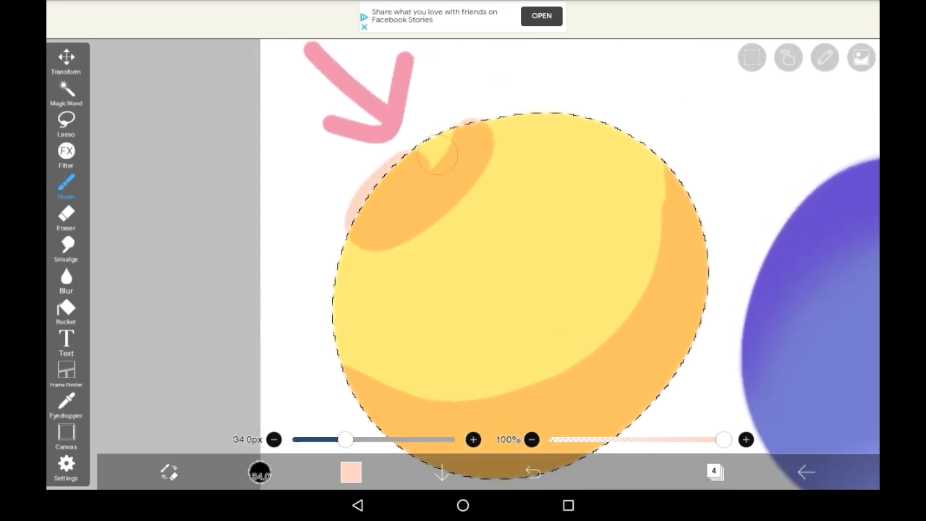
left_click(533, 472)
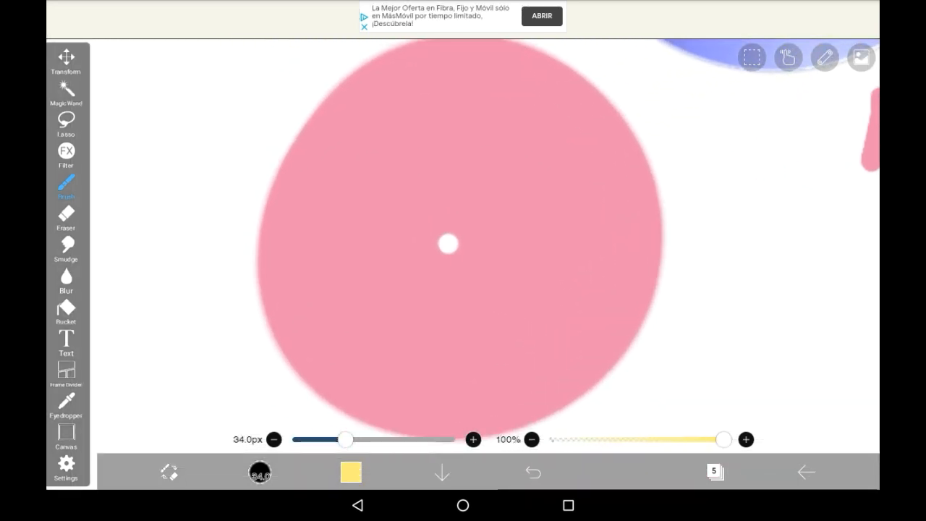
Step: Switch to the pink circle's layer so it can be shaded next
left_click(715, 471)
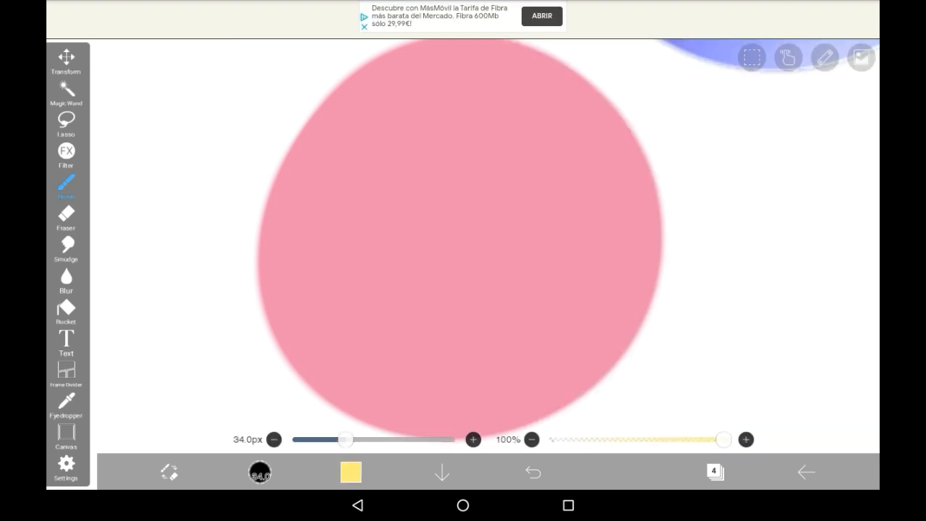
Step: Select the pink circle with the Magic Wand and brush a darker pink ring along its inner edge
left_click(67, 92)
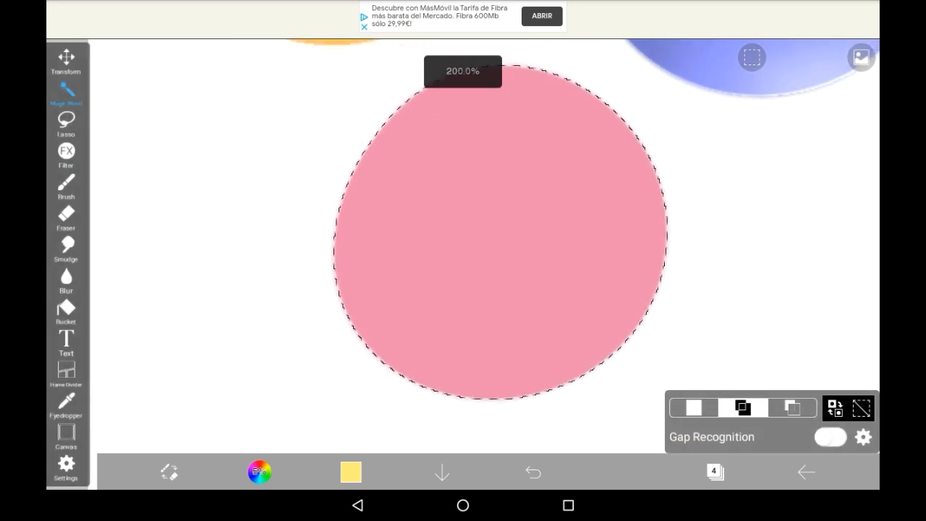
left_click(66, 187)
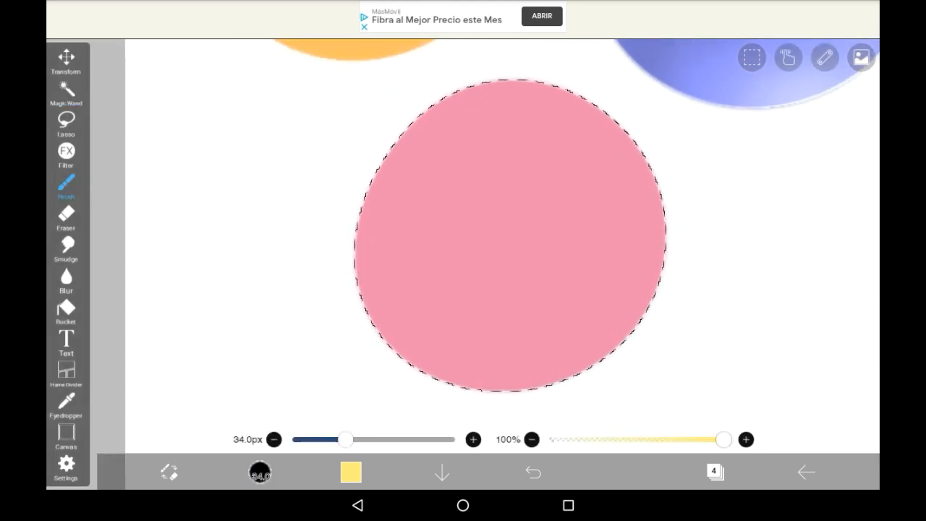
left_click(351, 472)
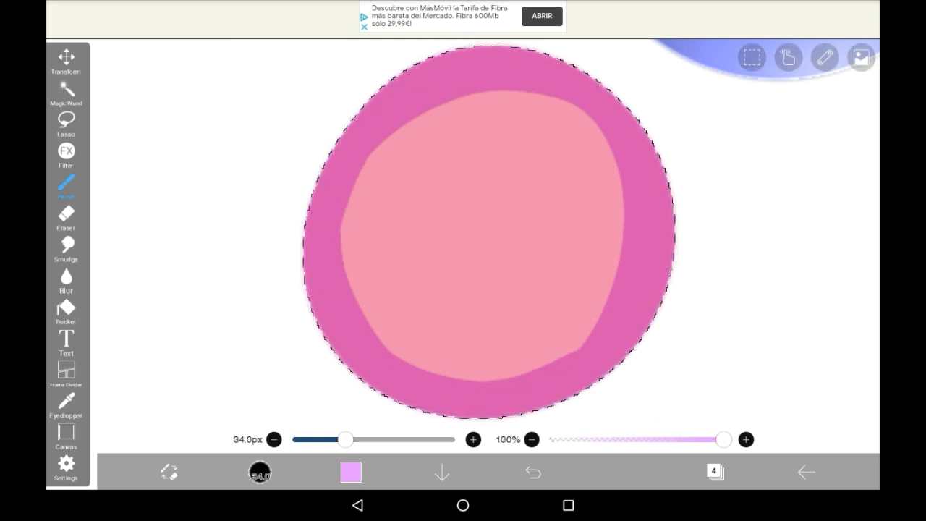
left_click(350, 472)
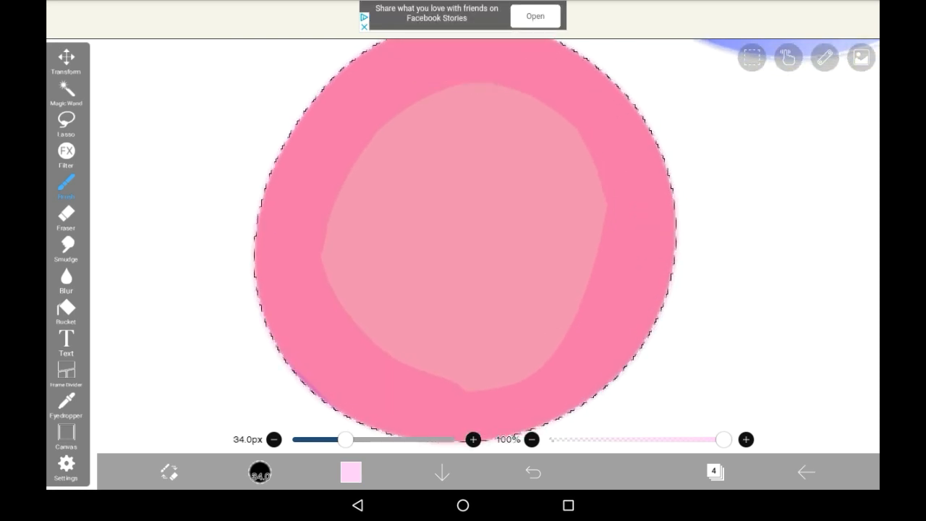
Step: Blur the dark pink ring with a larger brush into a soft gradient toward the centre
left_click(67, 277)
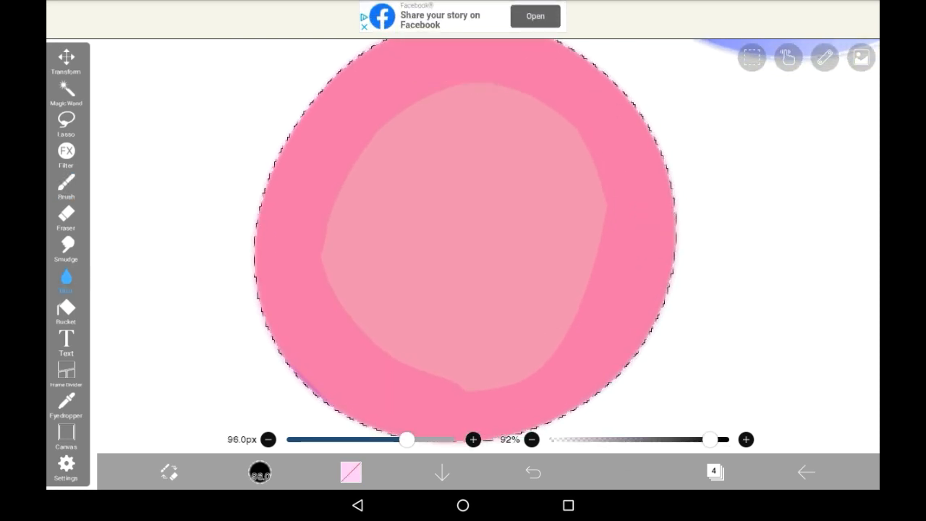
left_click_drag(406, 440, 414, 440)
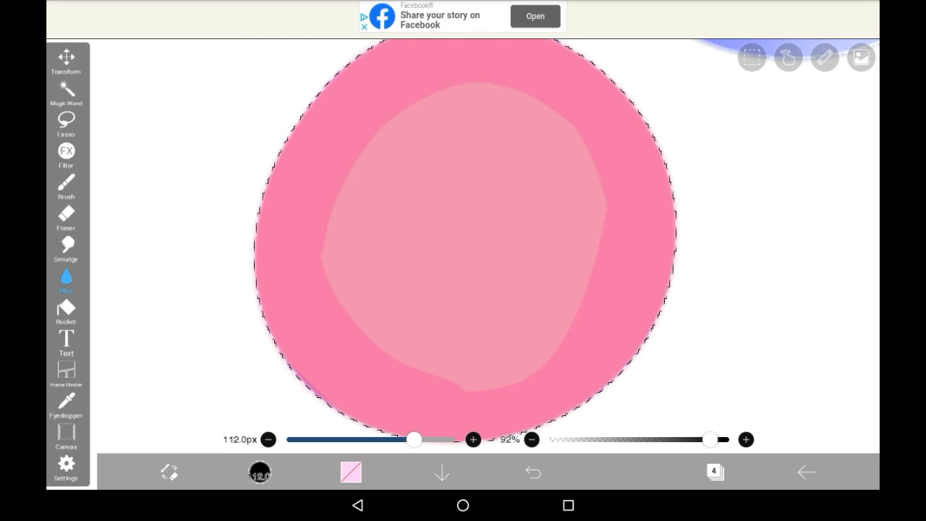
left_click(67, 185)
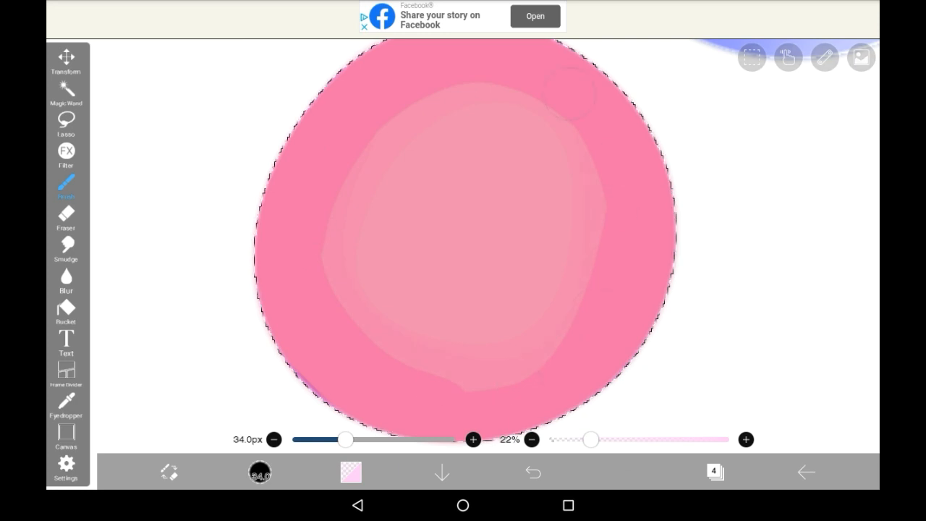
left_click(67, 278)
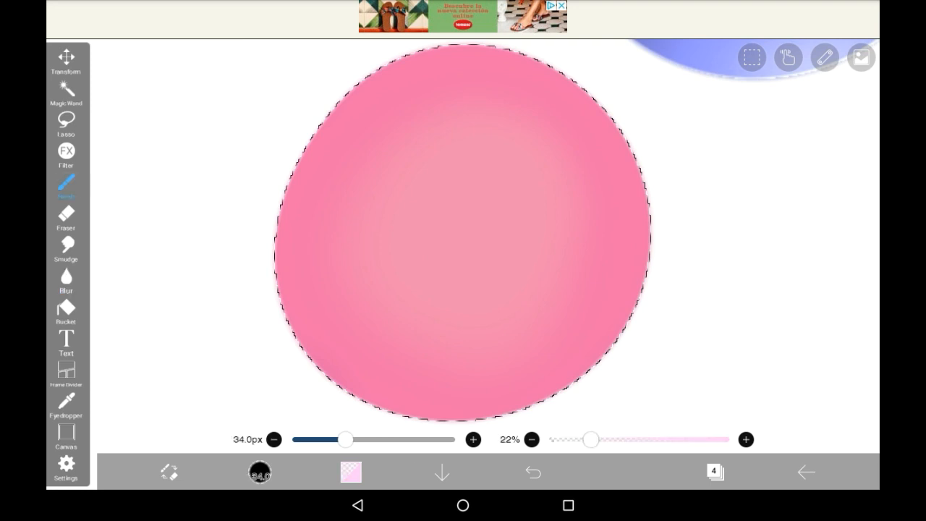
Step: Pick a deeper pink and brush a crescent shadow on the circle's right edge, then soften it
left_click(350, 472)
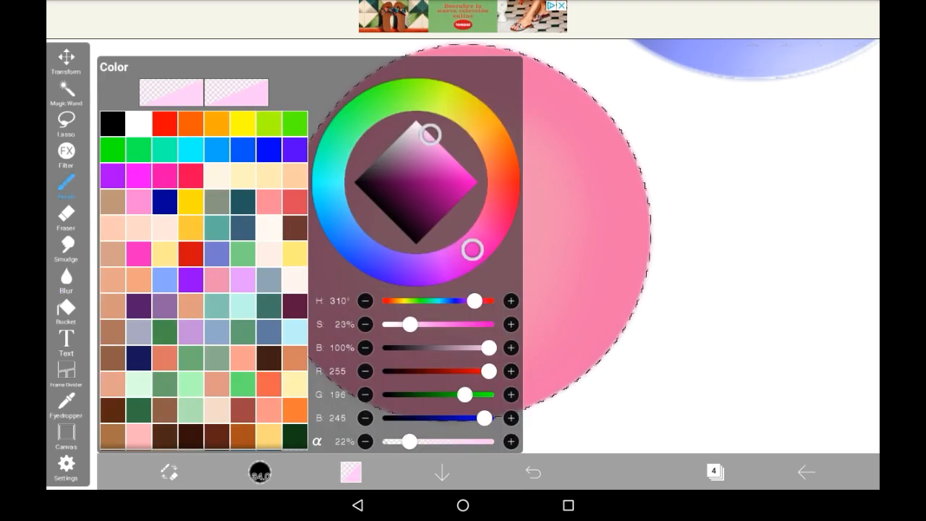
left_click_drag(431, 134, 429, 137)
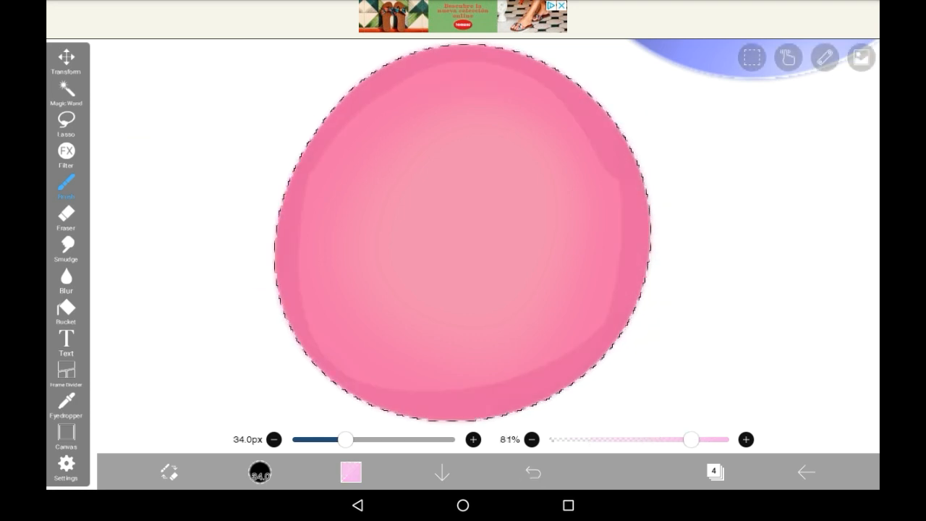
left_click(66, 282)
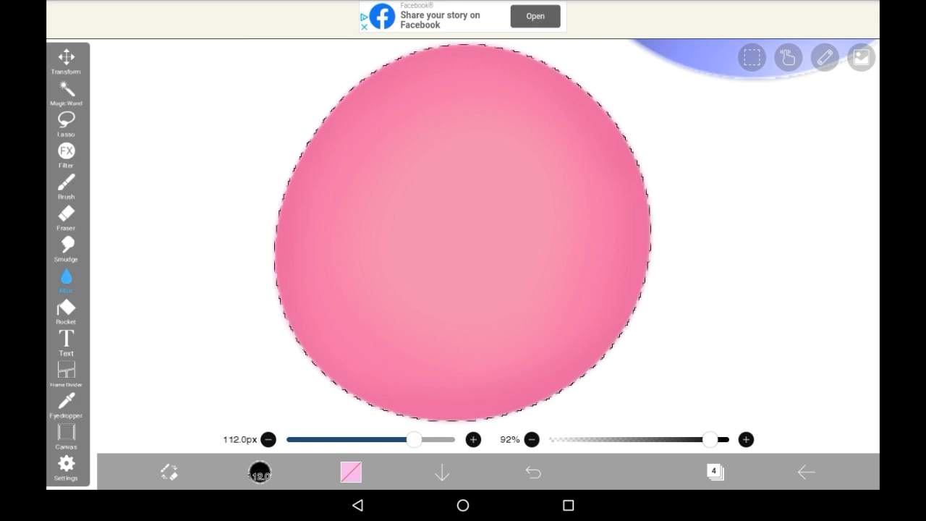
left_click(350, 472)
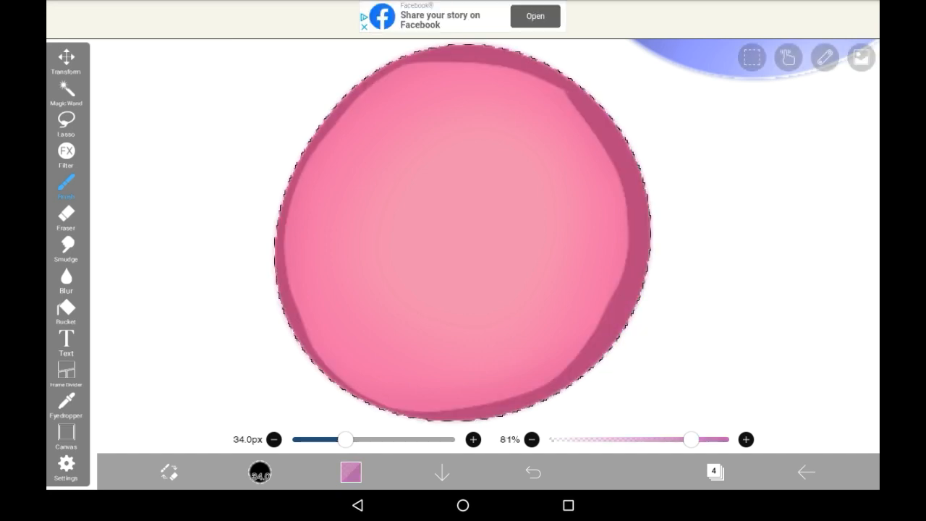
left_click(65, 278)
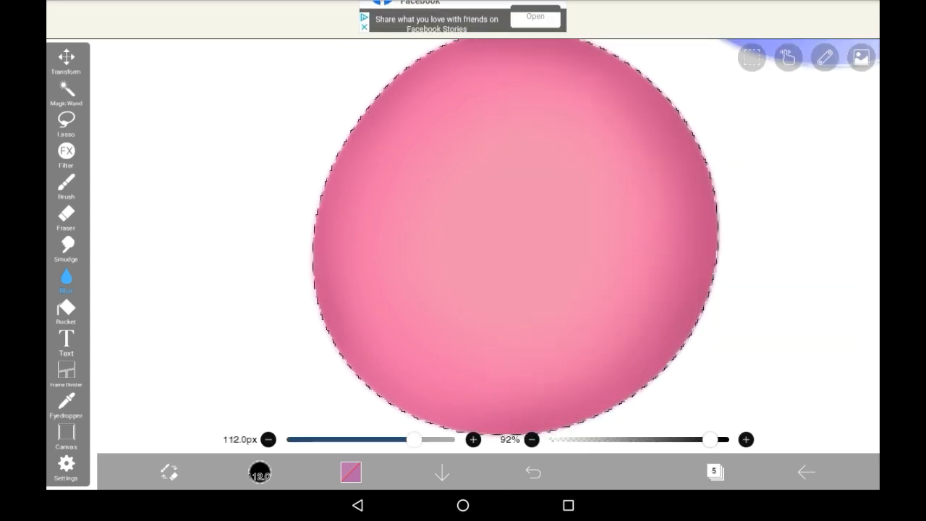
Step: Eyedrop the centre pink and paint a light pink highlight spot near the circle's centre
left_click(65, 405)
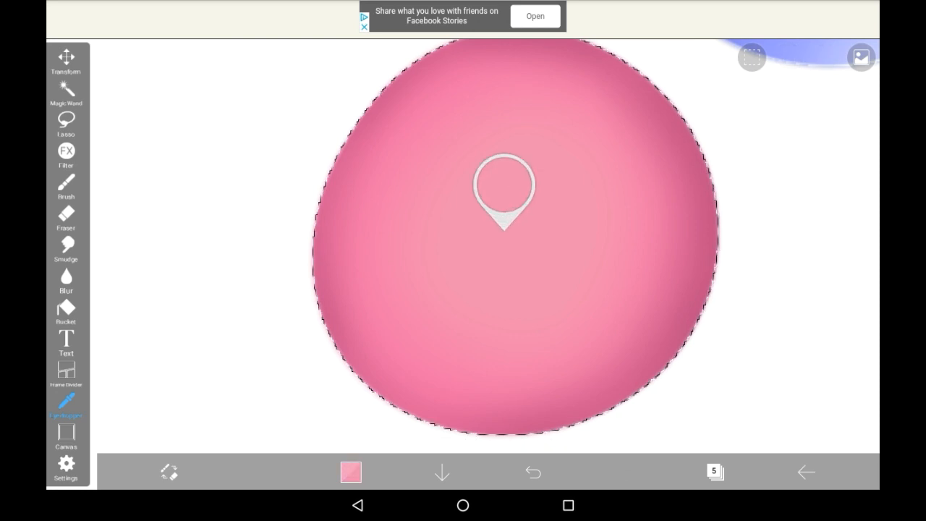
left_click(66, 185)
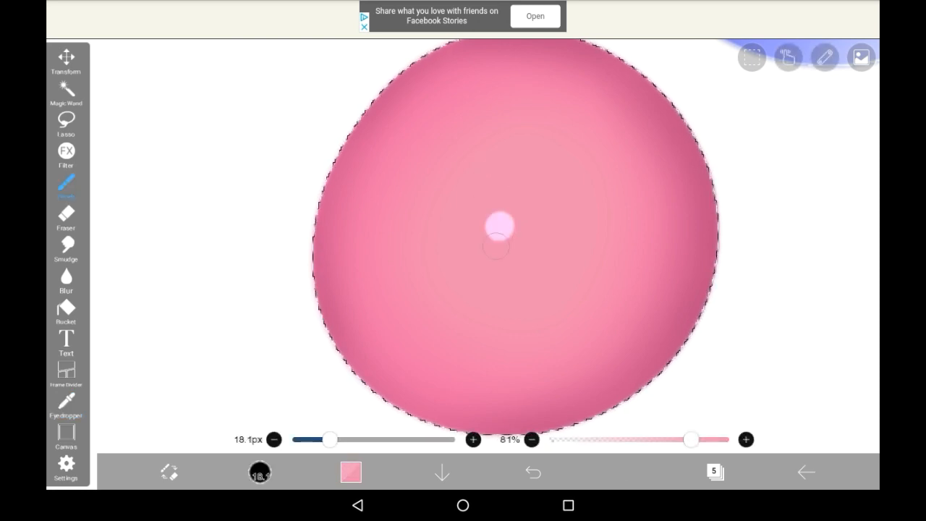
left_click_drag(495, 229, 536, 239)
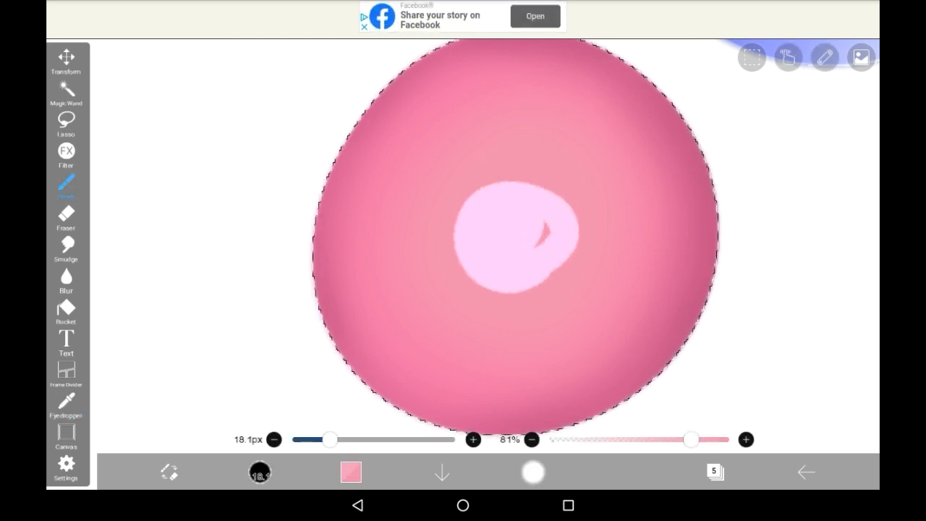
left_click(533, 472)
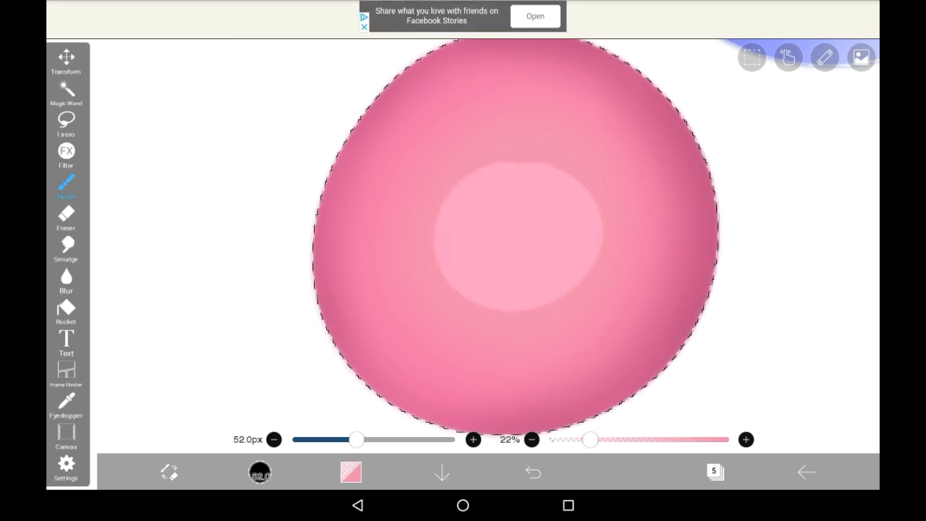
Step: Layer brighter spots inside the highlight at rising opacity and blur them into a soft glow
left_click_drag(591, 440, 620, 440)
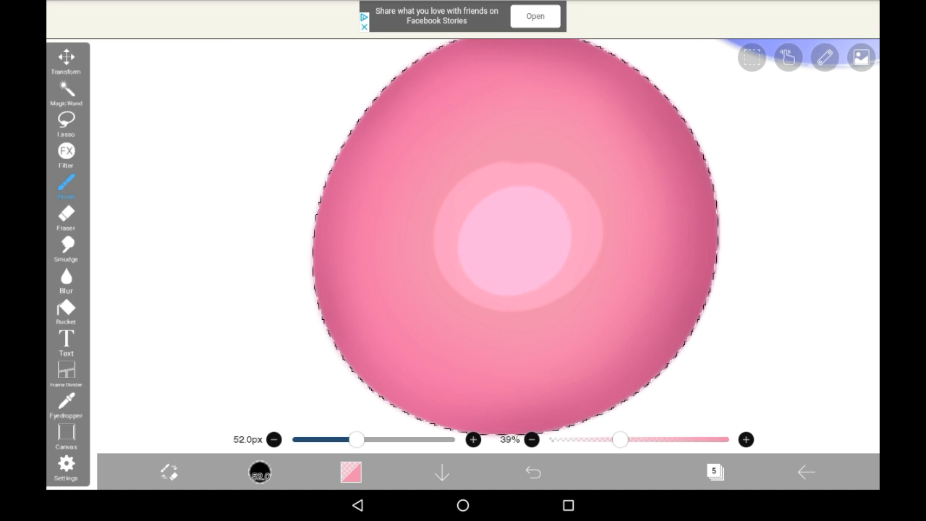
left_click_drag(619, 440, 654, 440)
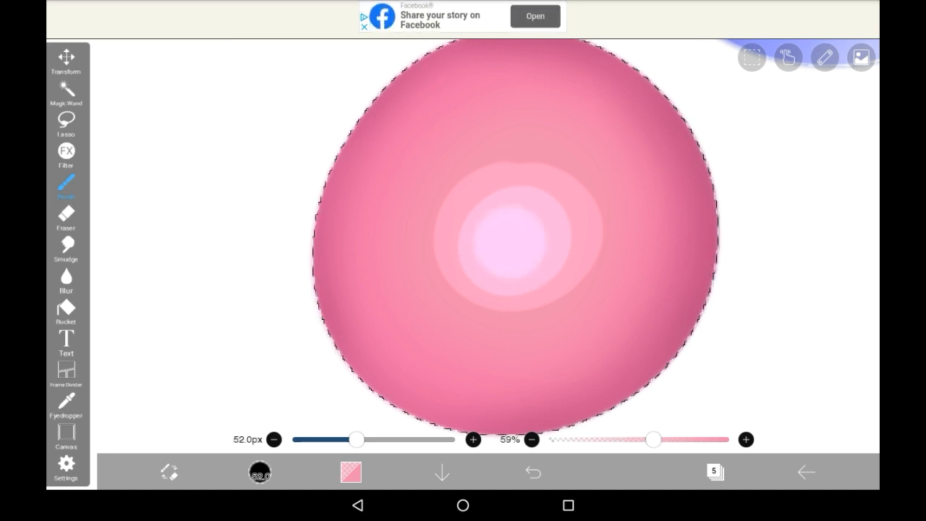
left_click(67, 283)
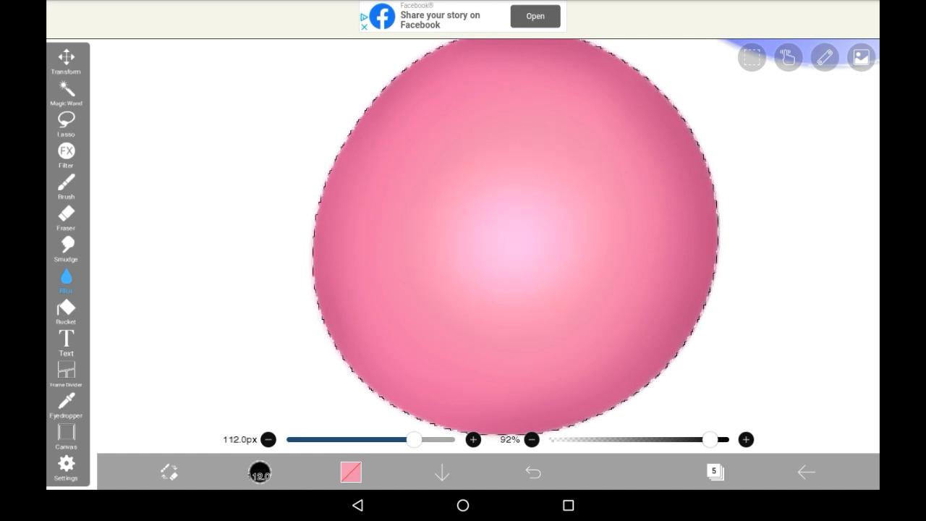
left_click(67, 187)
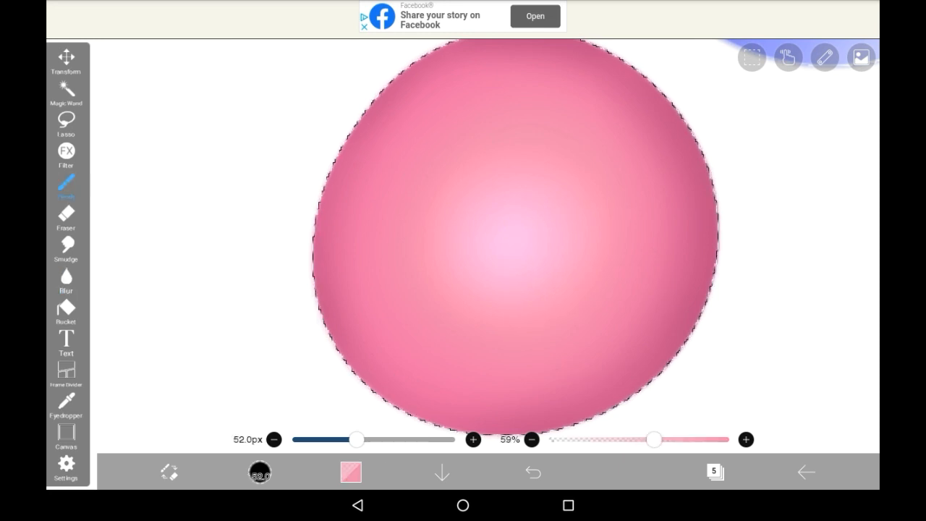
left_click(350, 471)
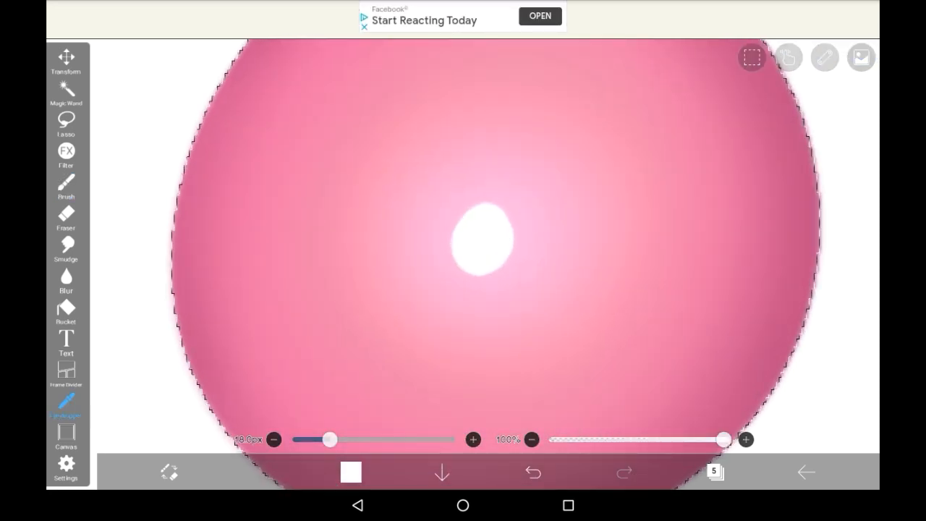
Step: Brush a white spot at the highlight's centre and blur it into a soft bright glow
left_click(66, 184)
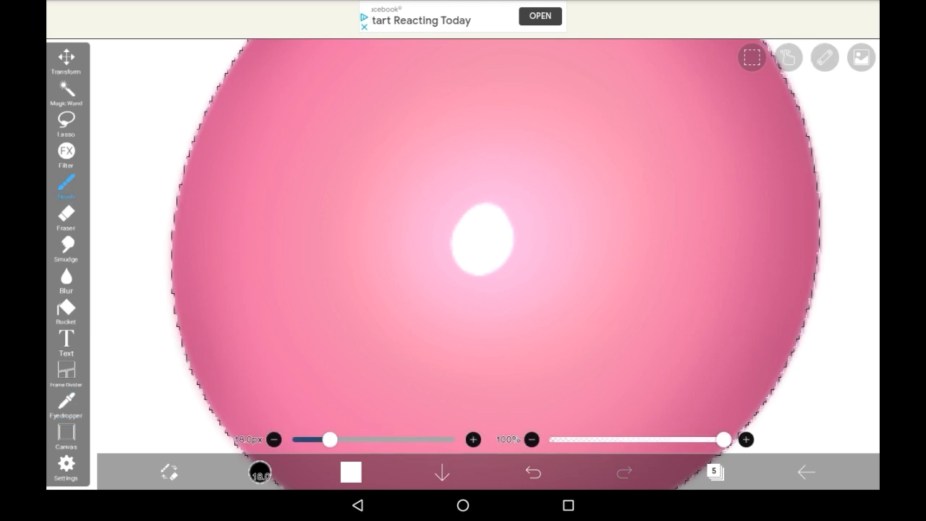
left_click(66, 282)
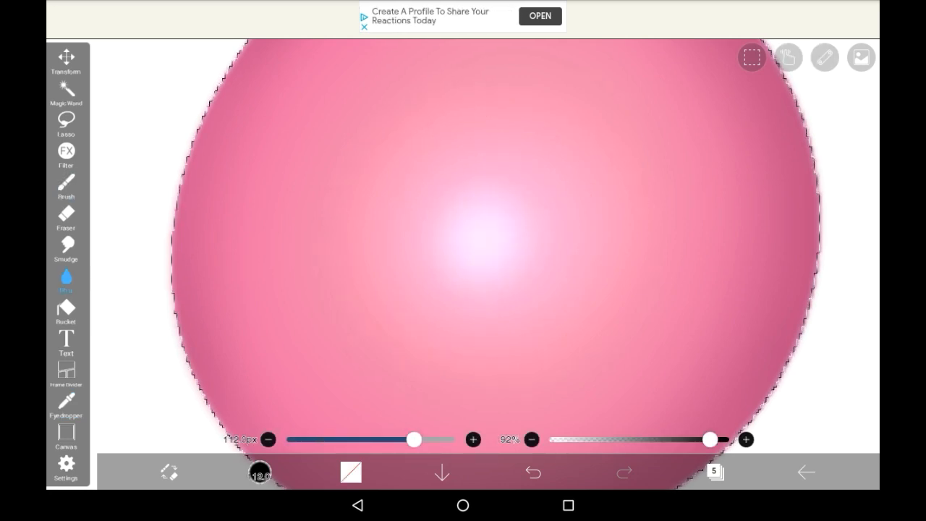